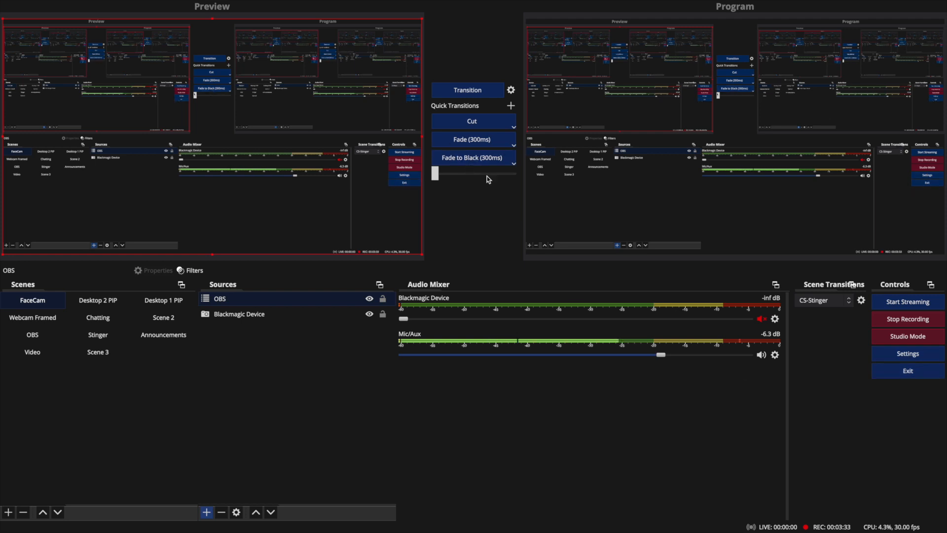
pyautogui.moveTo(795, 125)
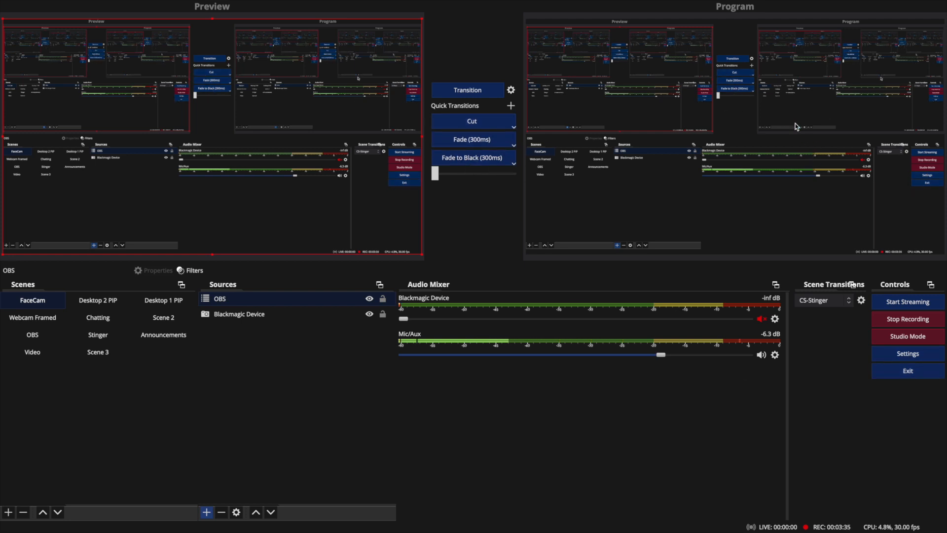
pyautogui.moveTo(728, 146)
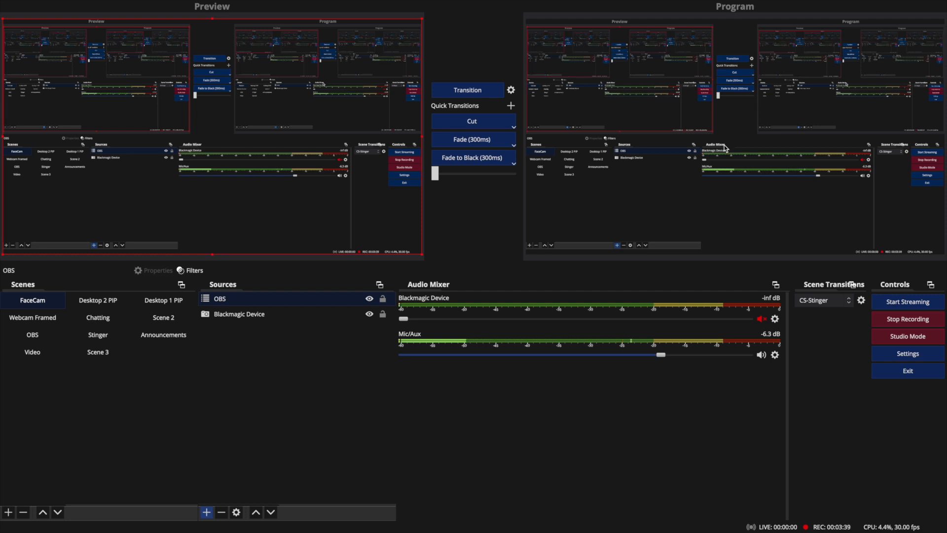
pyautogui.moveTo(811, 203)
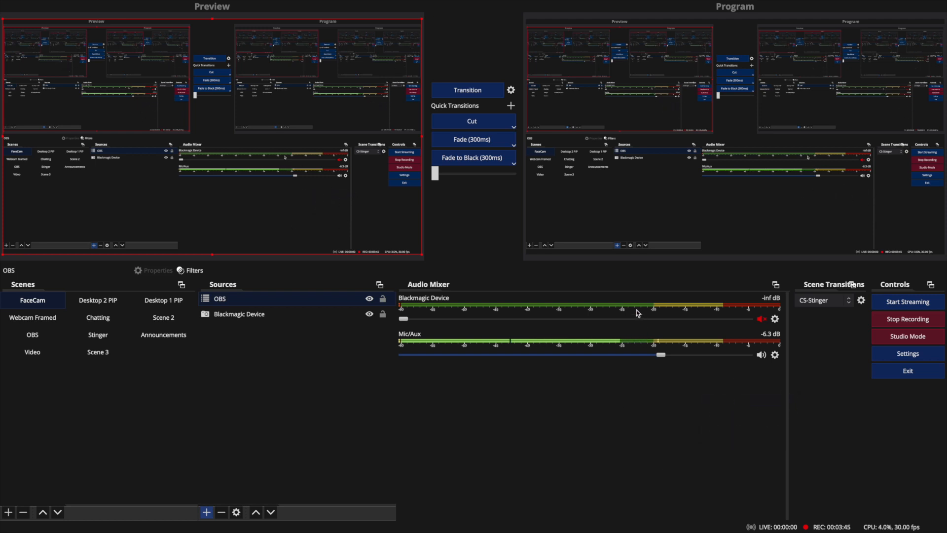
pyautogui.moveTo(575, 430)
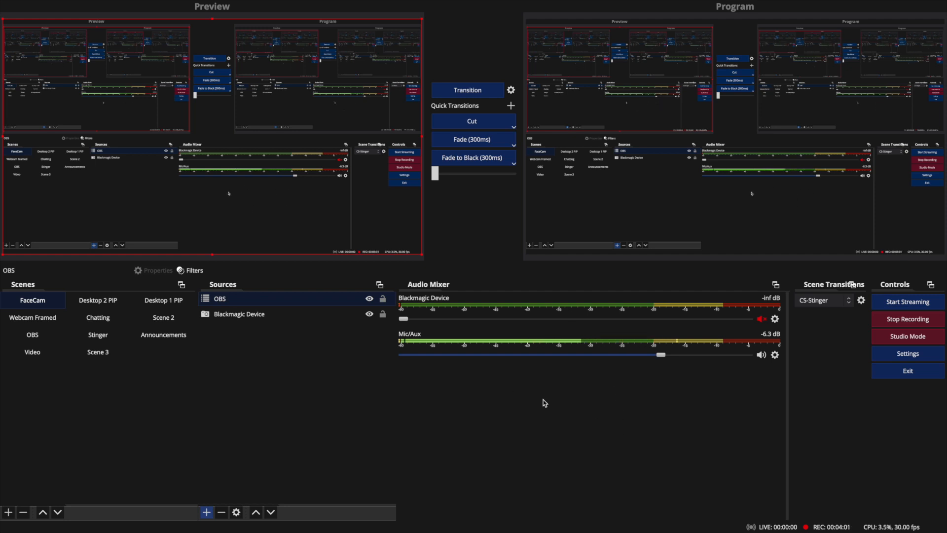
pyautogui.moveTo(592, 387)
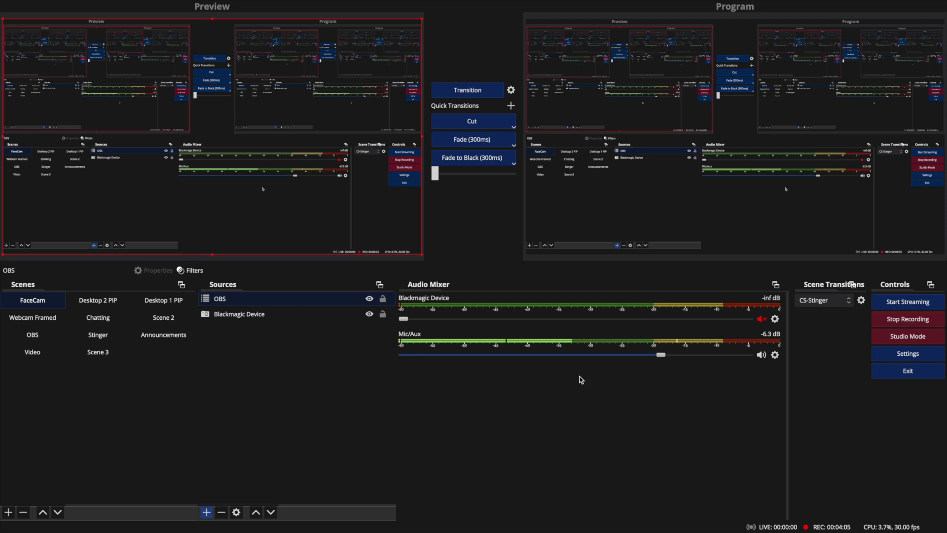
pyautogui.moveTo(442, 305)
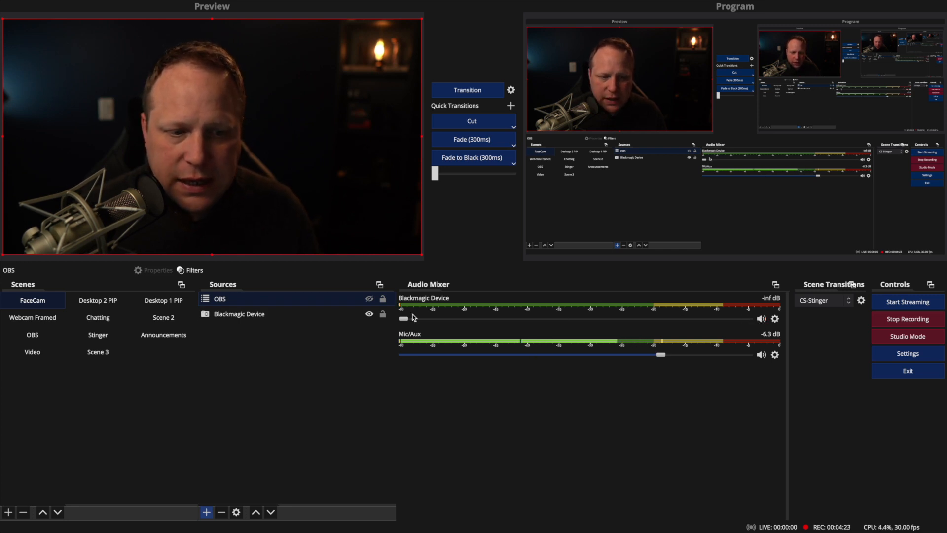
# - Adjust the Blackmagic Device fader up to test levels, then pull it fully down
pyautogui.moveTo(402, 318); pyautogui.dragTo(722, 318)
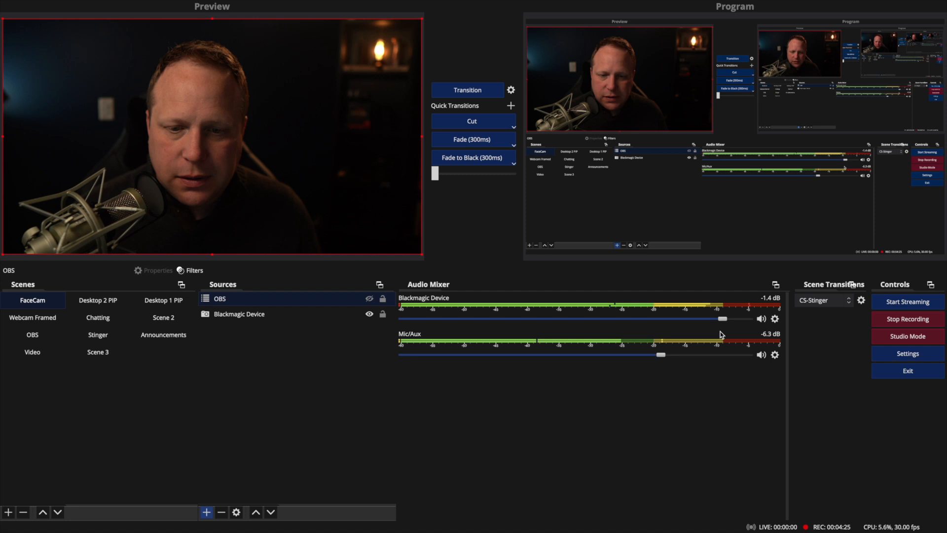
pyautogui.moveTo(723, 318); pyautogui.dragTo(708, 318)
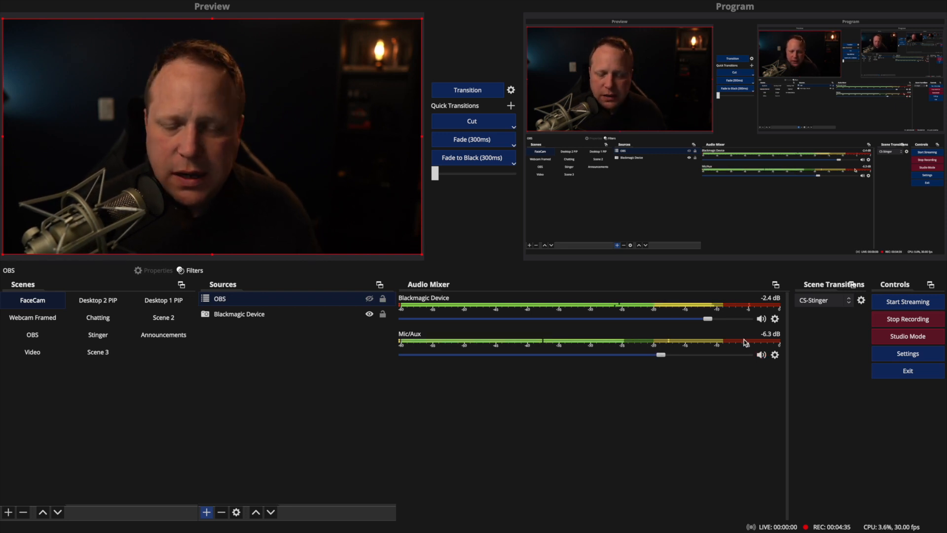
pyautogui.moveTo(706, 318); pyautogui.dragTo(709, 319)
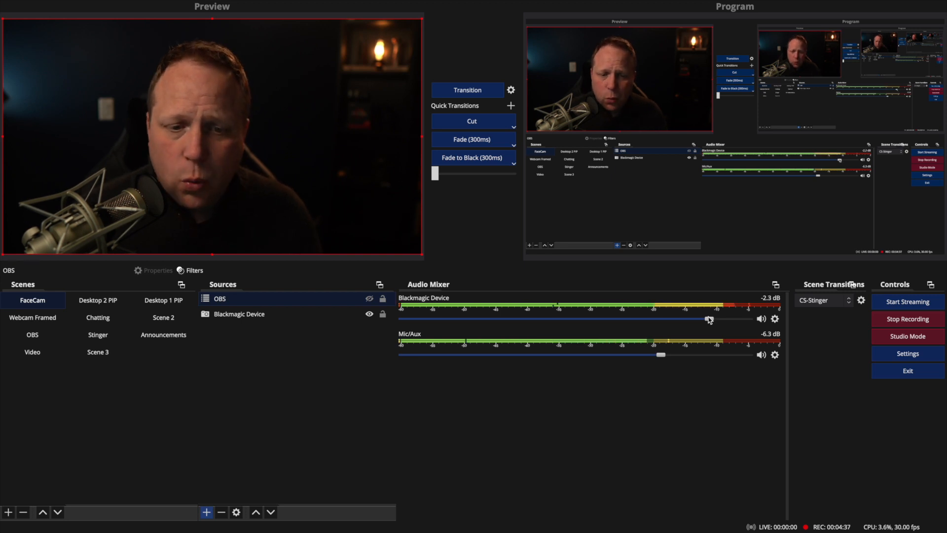
pyautogui.moveTo(709, 318); pyautogui.dragTo(695, 318)
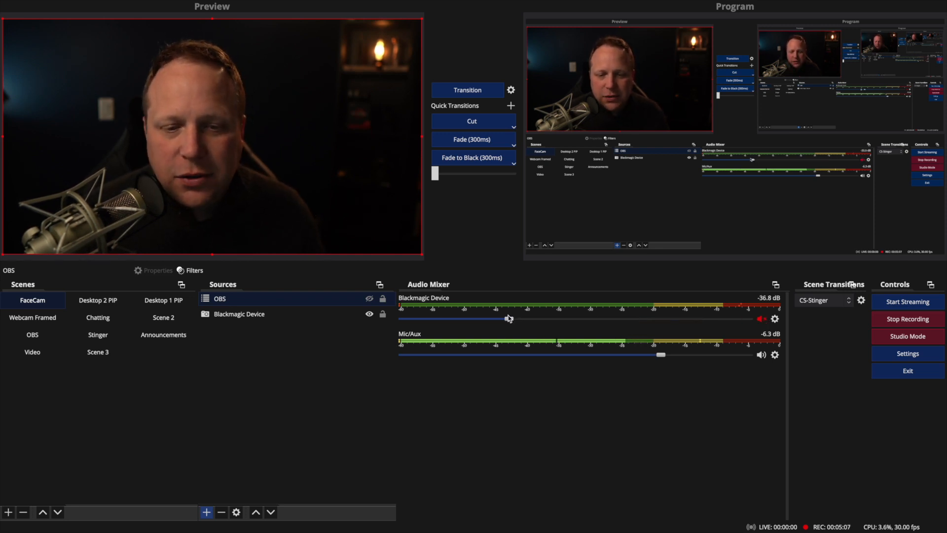
pyautogui.moveTo(509, 318); pyautogui.dragTo(401, 318)
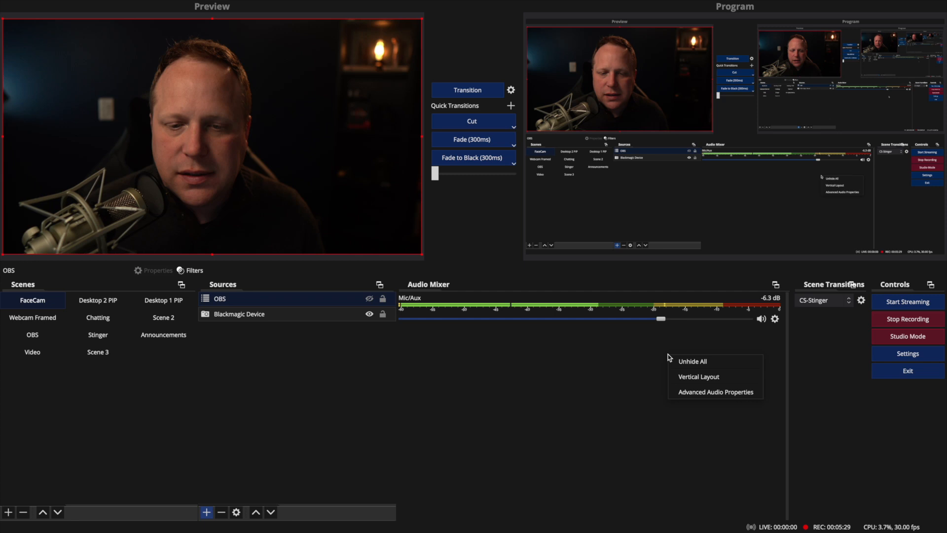
pyautogui.click(653, 344)
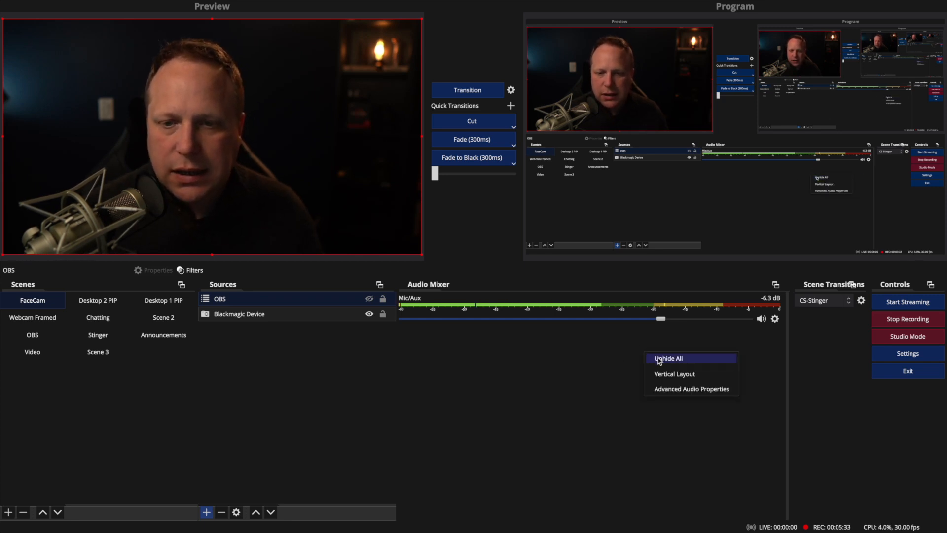
pyautogui.click(667, 357)
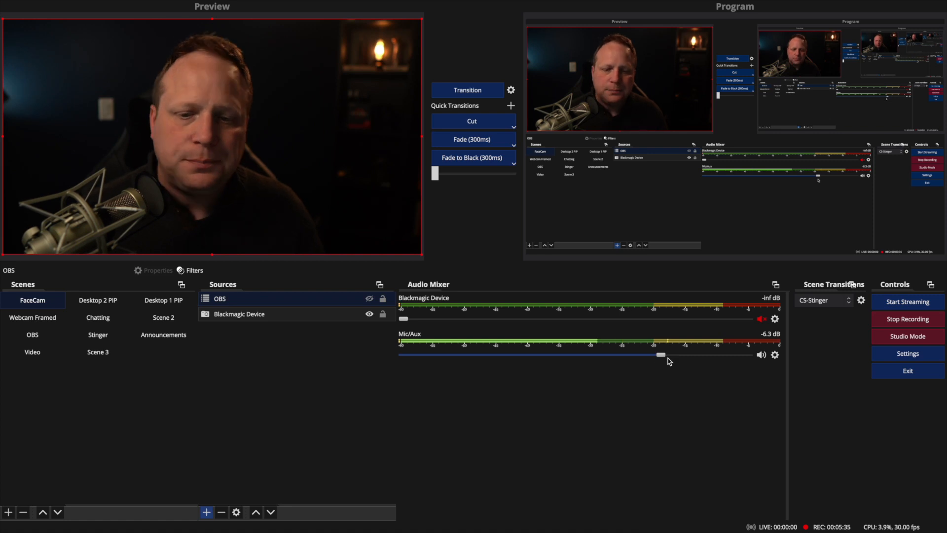
pyautogui.click(776, 319)
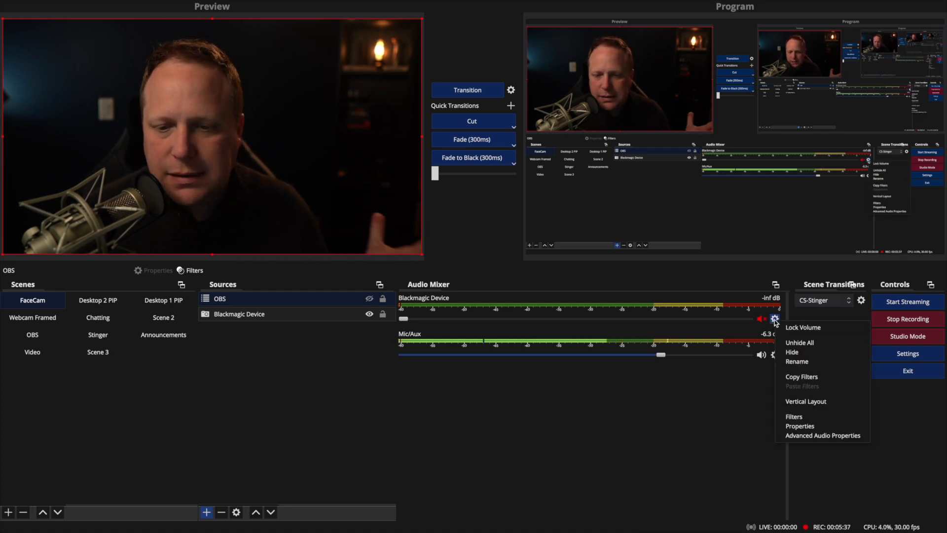
pyautogui.moveTo(787, 339)
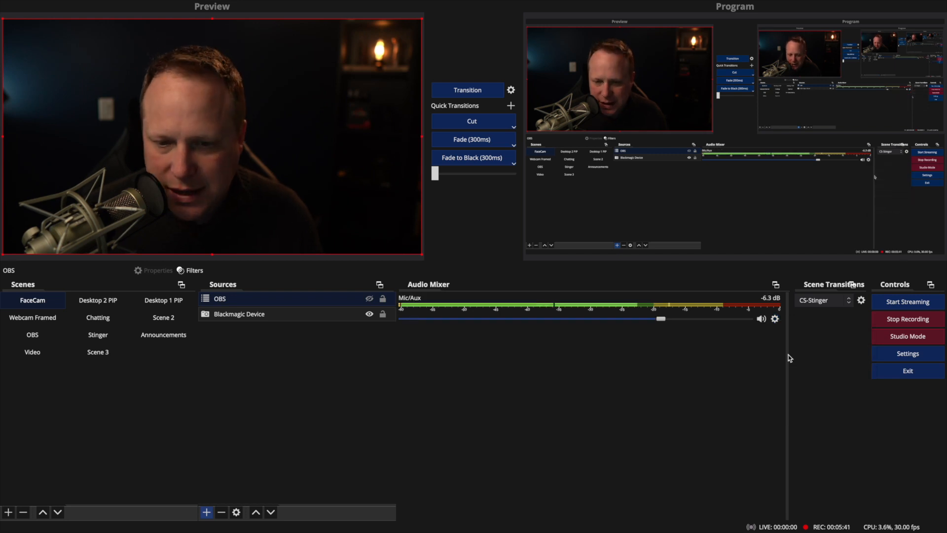
pyautogui.moveTo(677, 350)
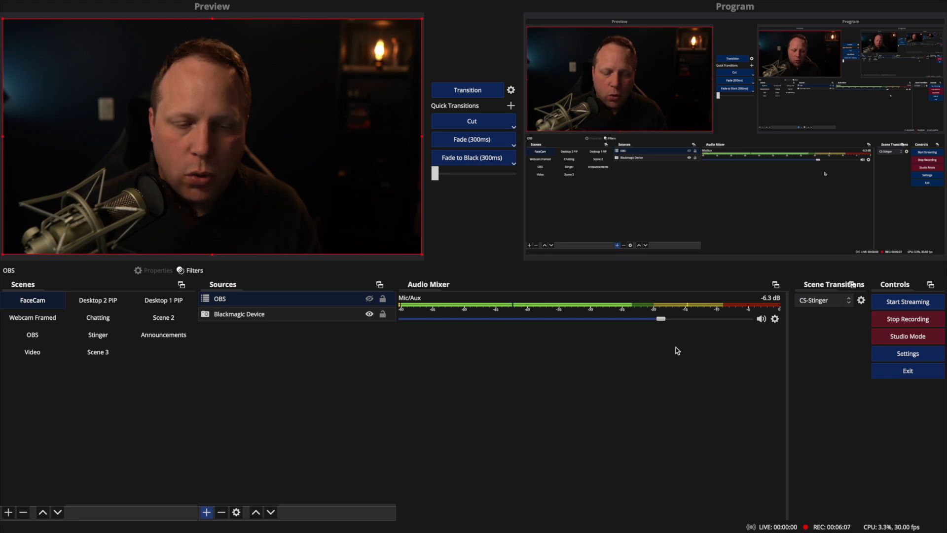
pyautogui.moveTo(742, 342)
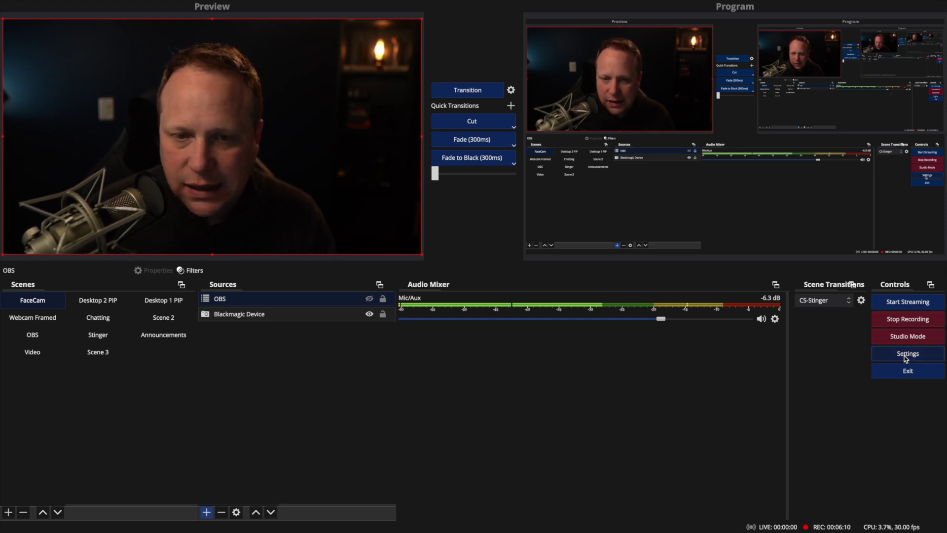
# - Set Mic/Auxiliary Audio to RODECaster Pro Stereo in Audio settings and confirm
pyautogui.click(907, 353)
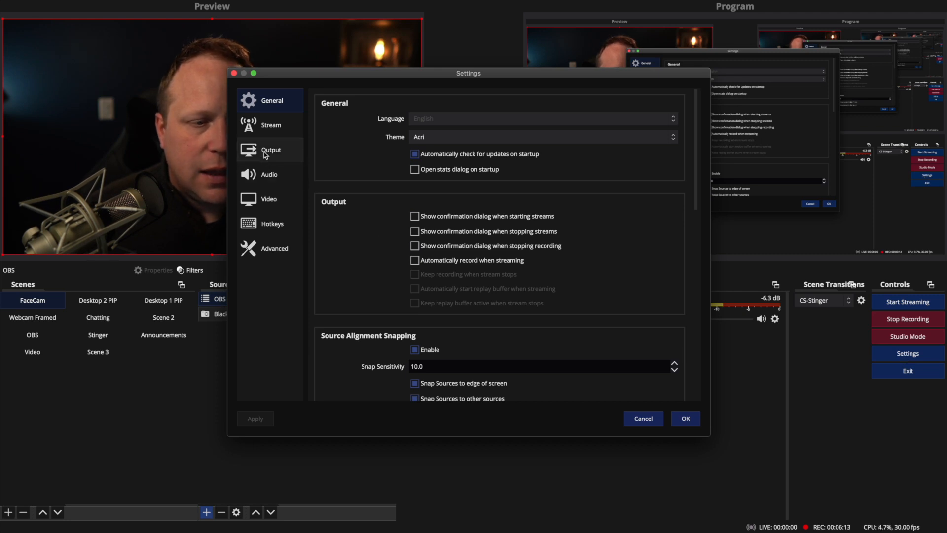
pyautogui.click(268, 173)
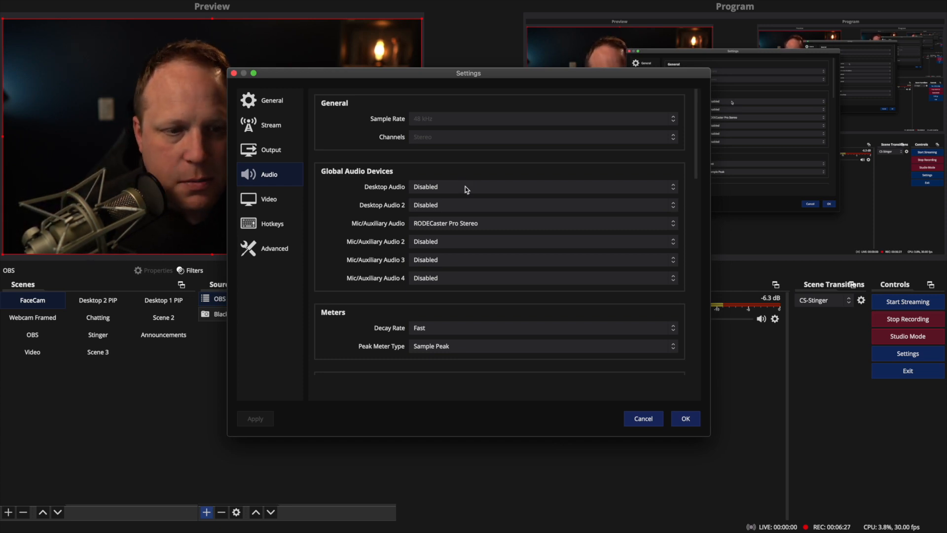
pyautogui.moveTo(391, 202)
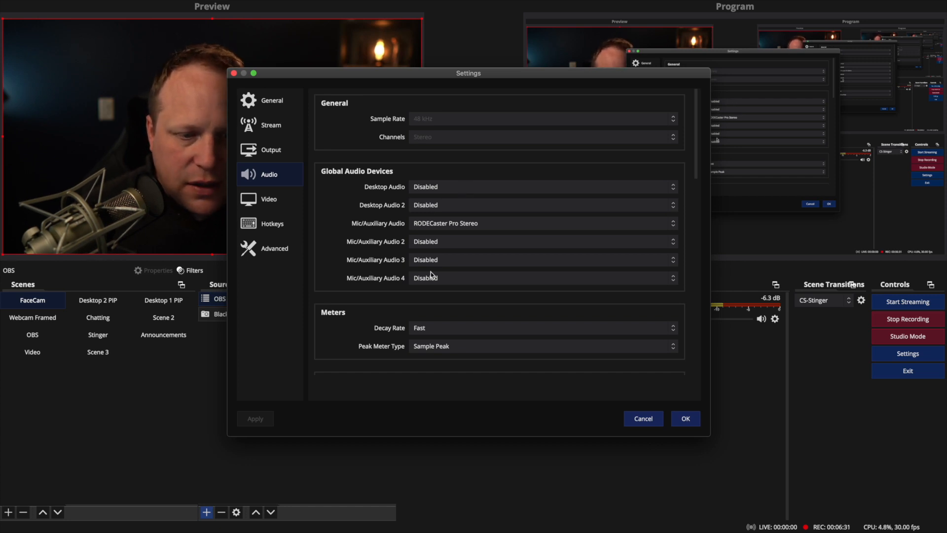
pyautogui.moveTo(451, 297)
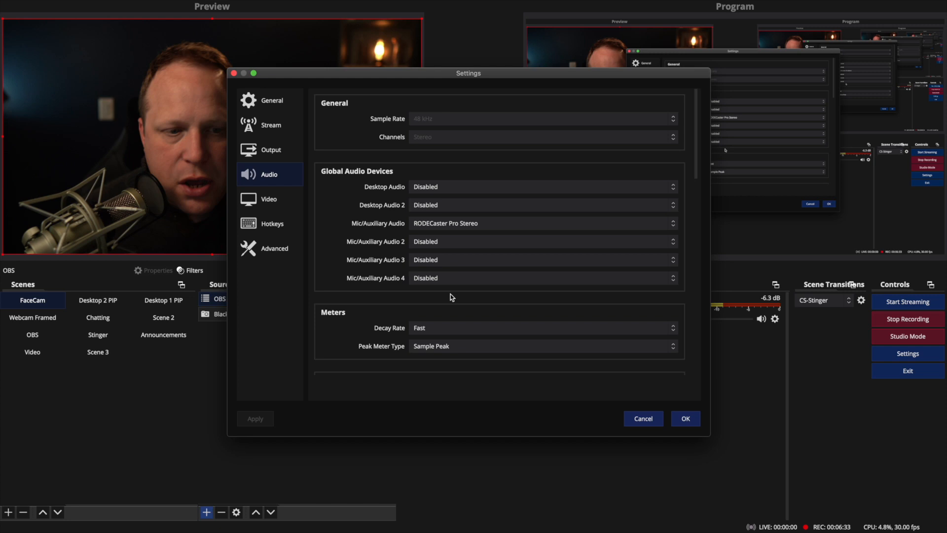
pyautogui.moveTo(473, 231)
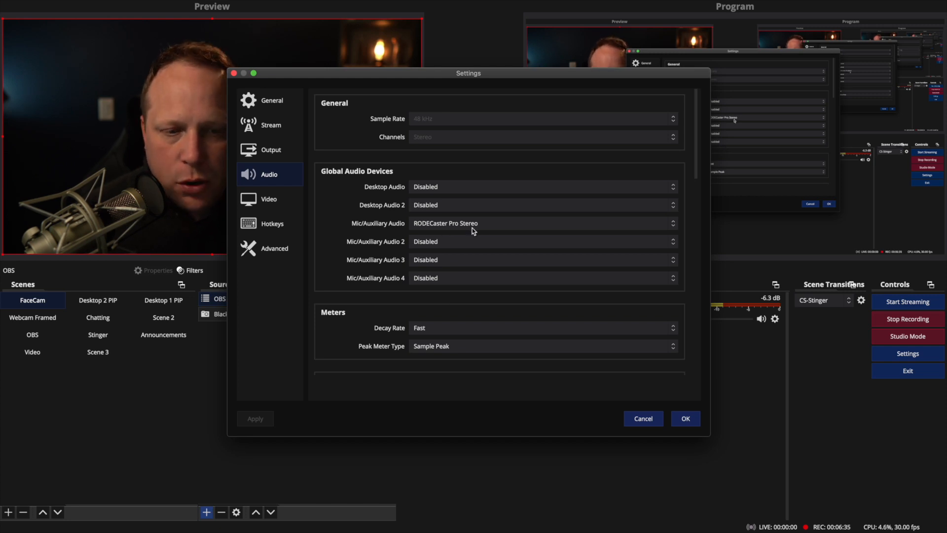
pyautogui.click(543, 223)
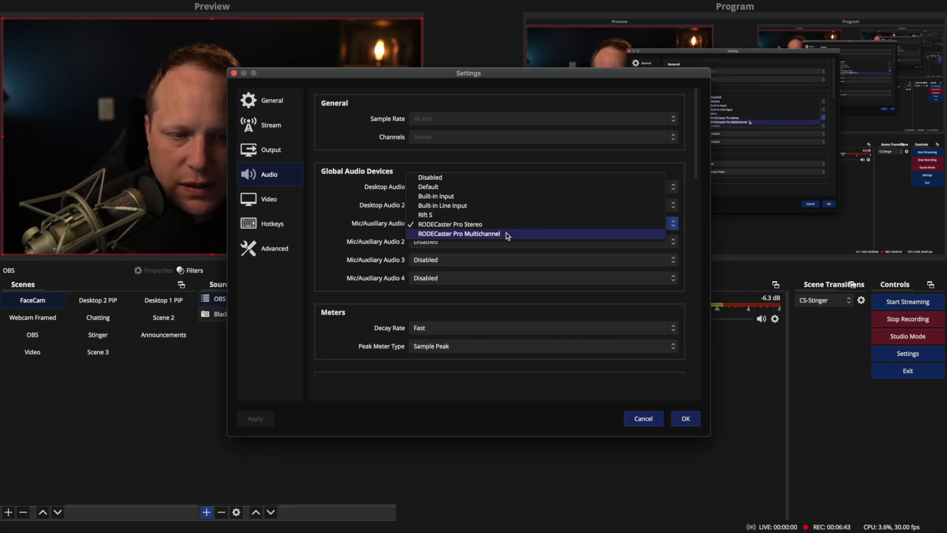
pyautogui.moveTo(462, 195)
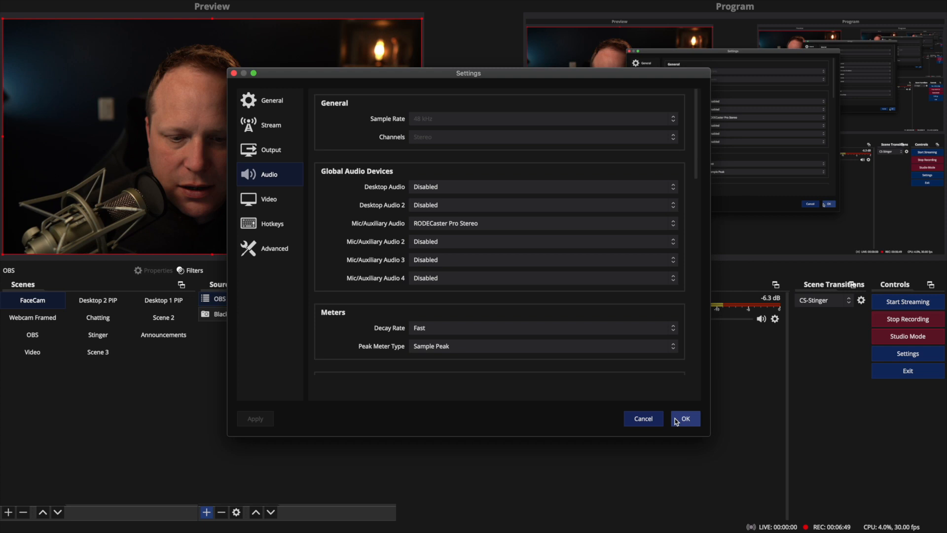
pyautogui.click(684, 419)
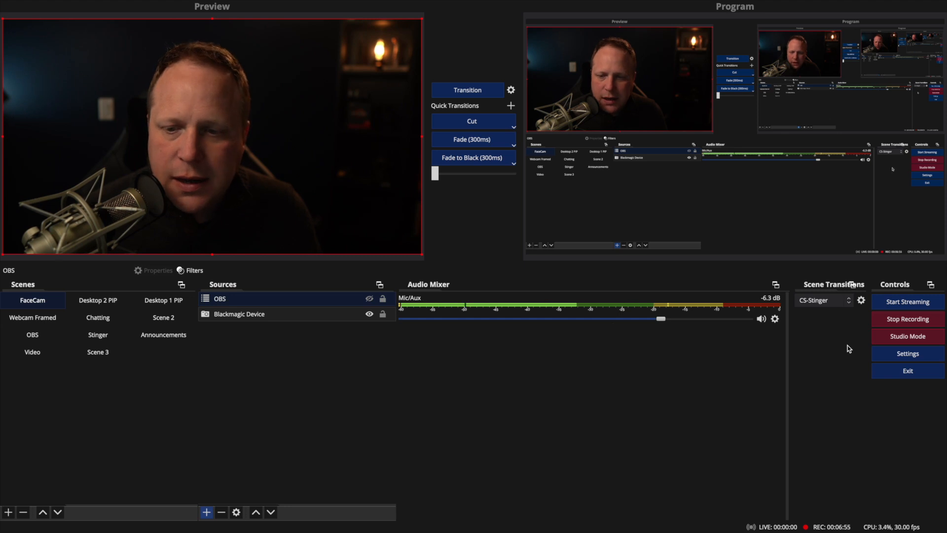
# - Set Mic/Auxiliary Audio 2 to RODECaster Pro Multichannel and confirm the settings
pyautogui.click(906, 353)
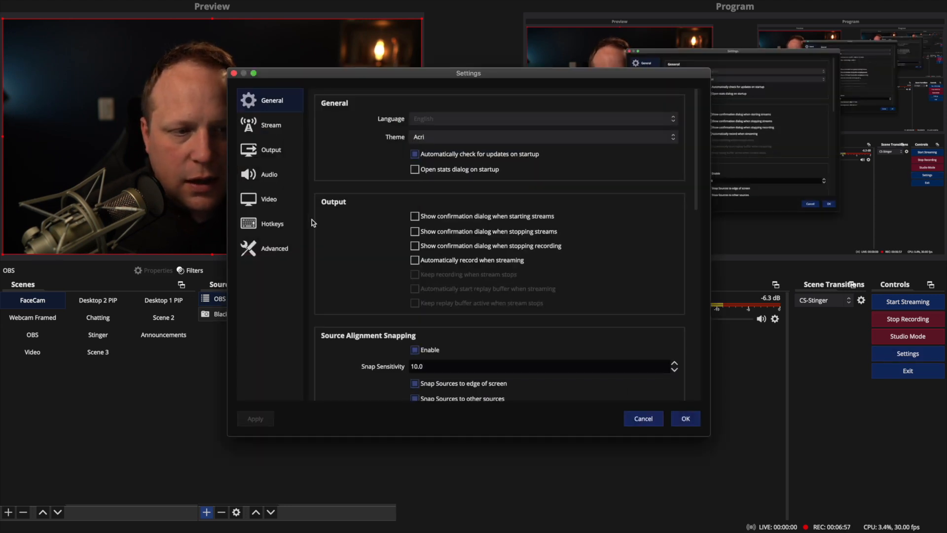
pyautogui.click(271, 174)
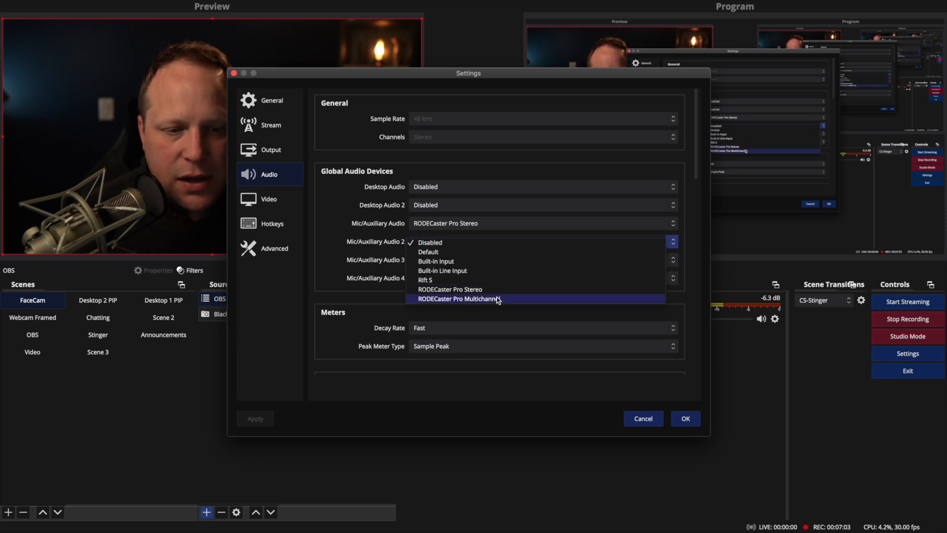
pyautogui.click(458, 299)
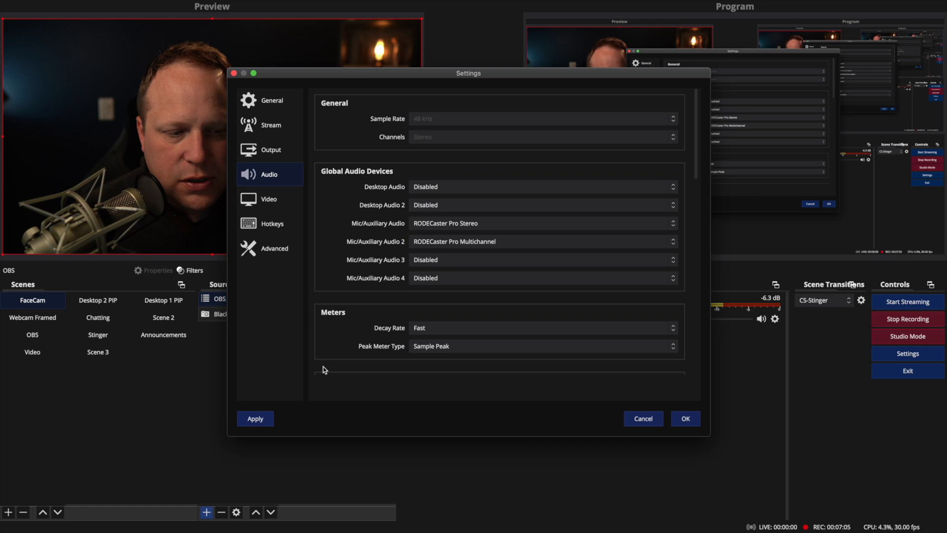
pyautogui.moveTo(473, 265)
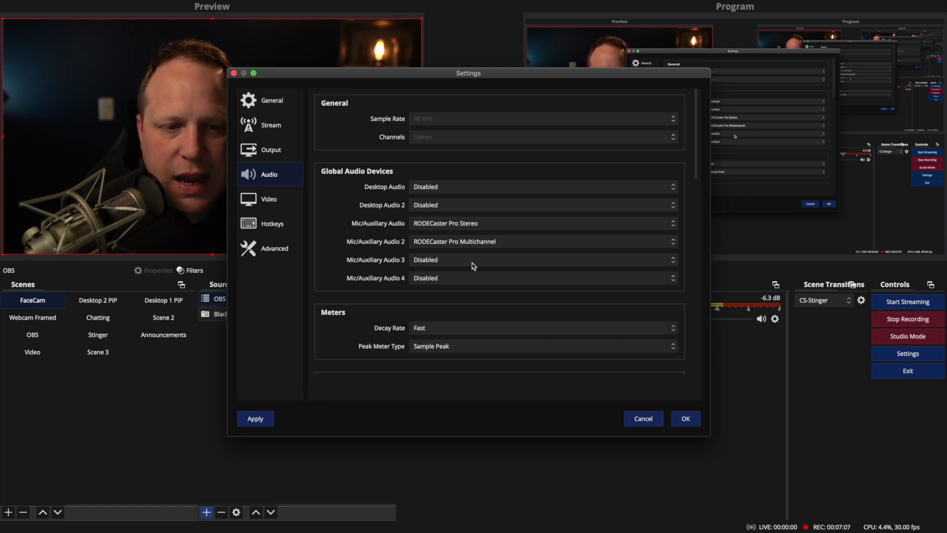
pyautogui.click(254, 418)
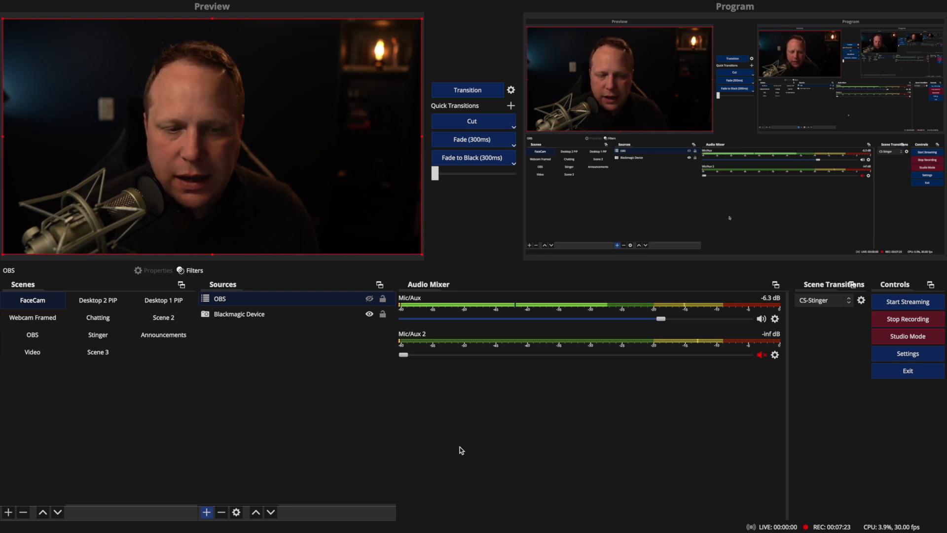
# - Rename the Mic/Aux mixer channel to 'Rodecaster Stereo'
pyautogui.rightClick(415, 305)
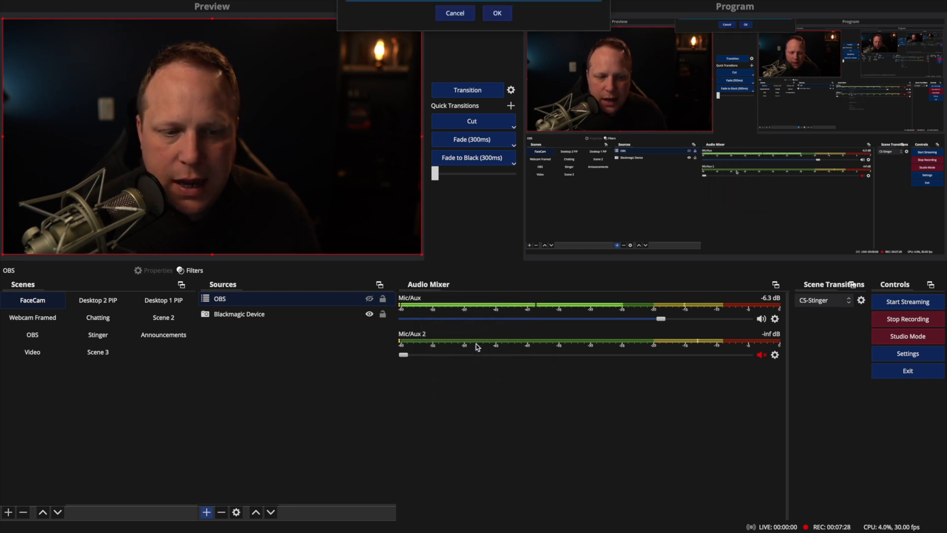
pyautogui.write('Red')
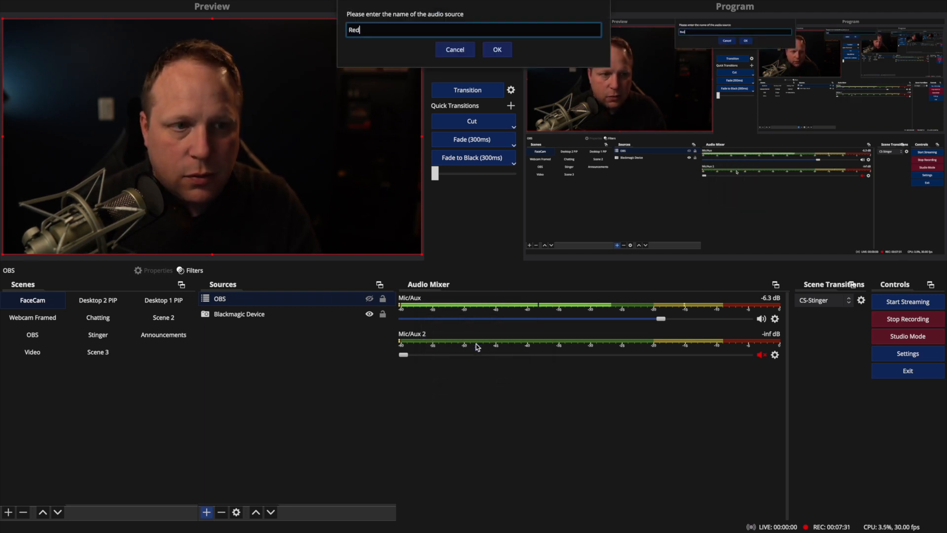
pyautogui.write('odecaster Ster')
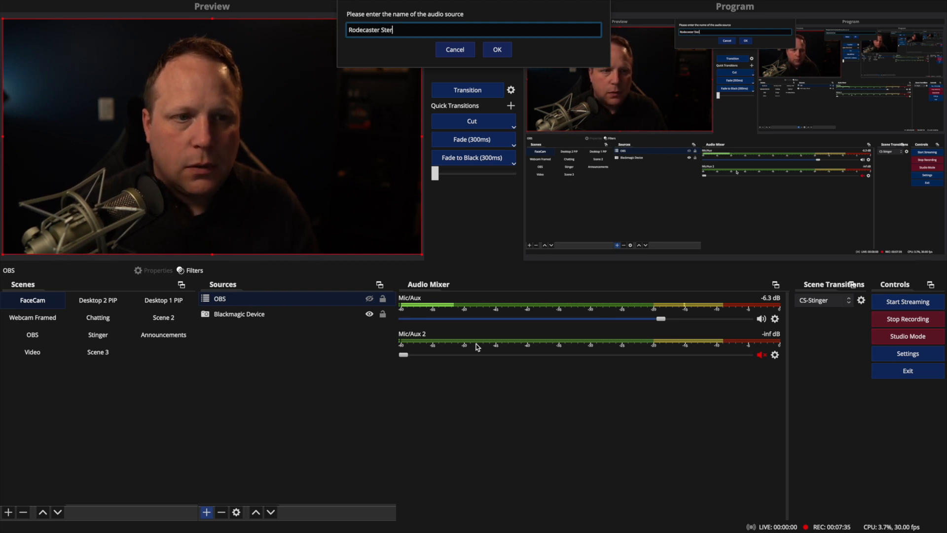
pyautogui.click(496, 49)
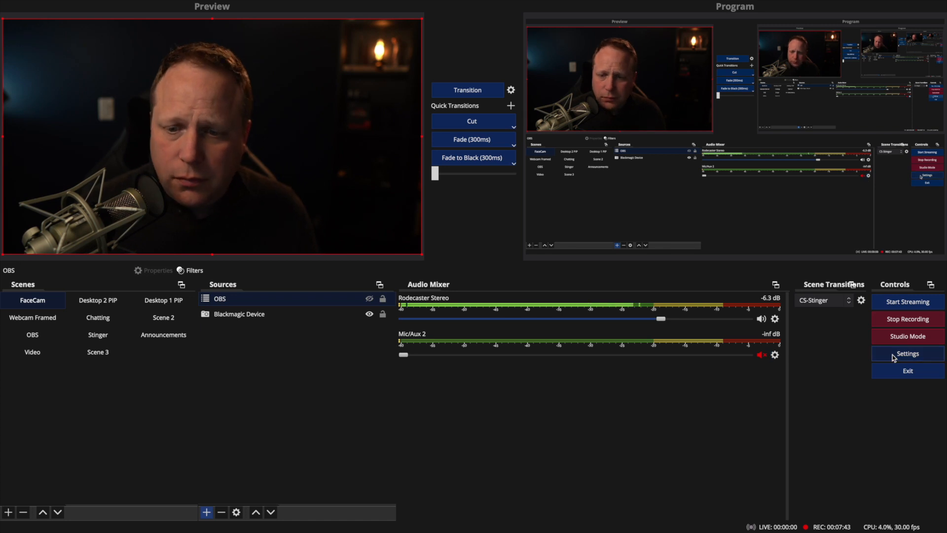
# - Disable Mic/Auxiliary Audio 2, then nudge Rodecaster Stereo volume up to -5.1 dB
pyautogui.click(907, 353)
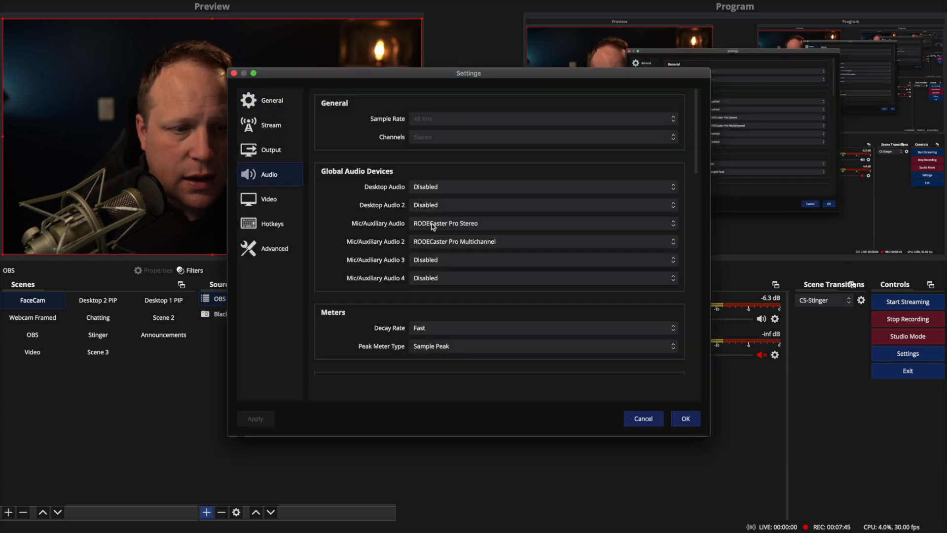
pyautogui.click(541, 241)
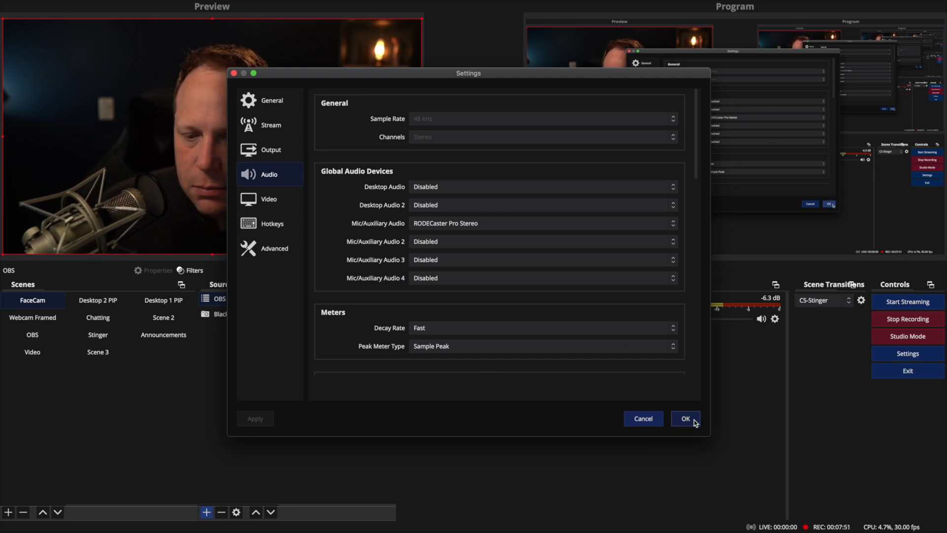
pyautogui.click(685, 418)
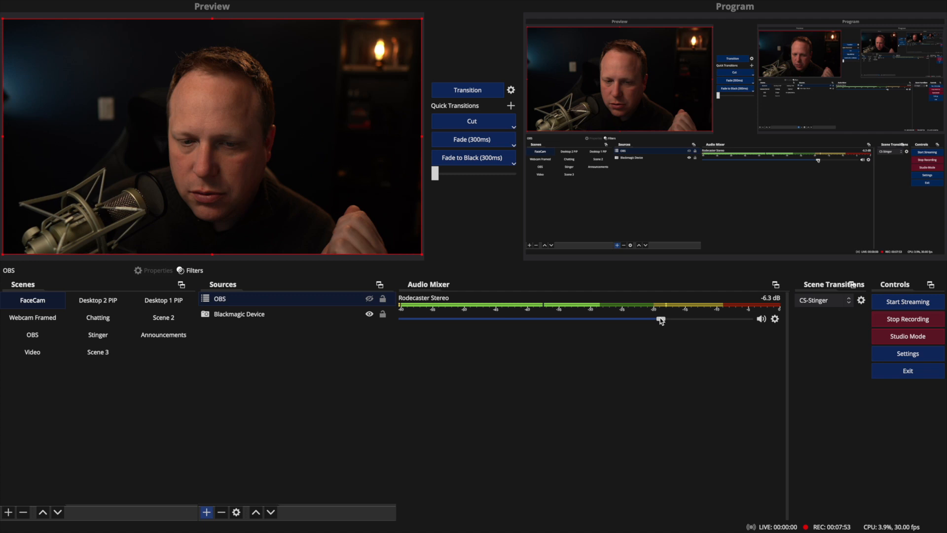
pyautogui.moveTo(658, 318); pyautogui.dragTo(671, 318)
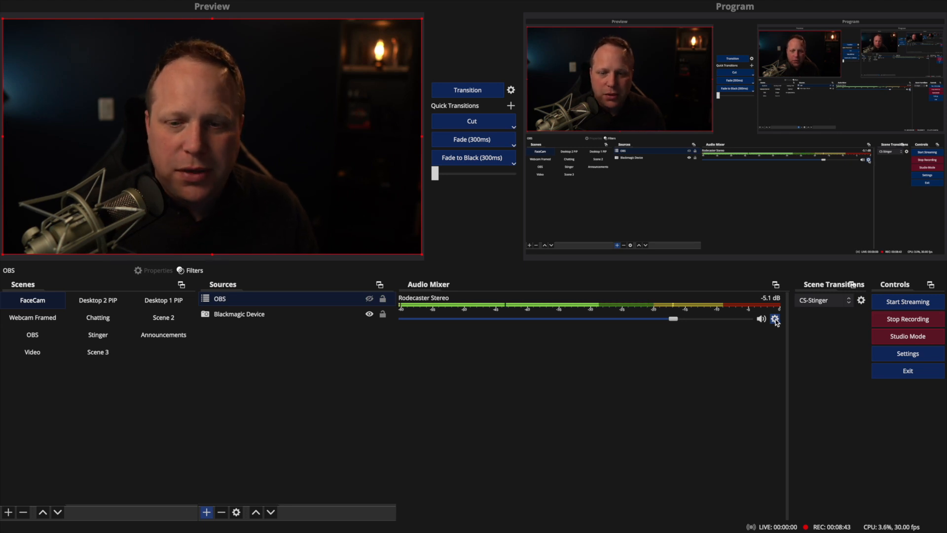
pyautogui.click(775, 318)
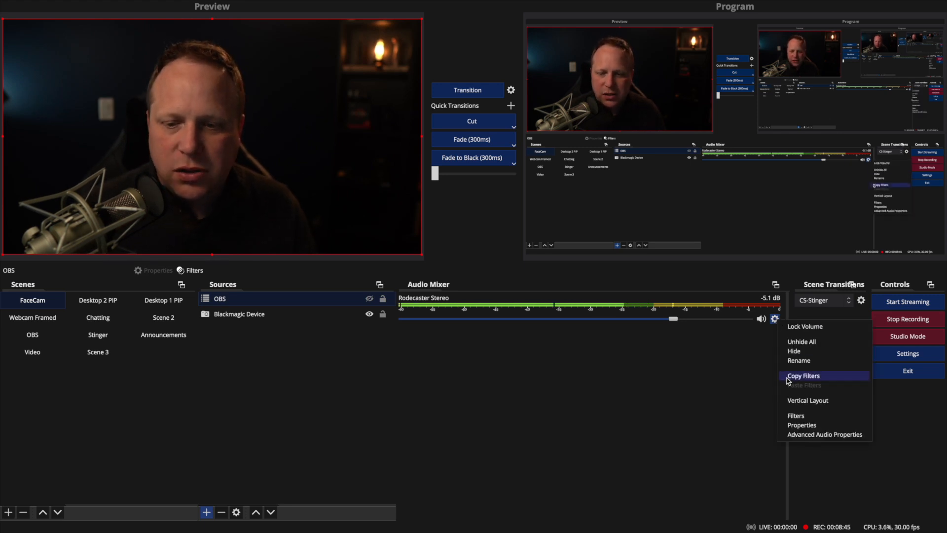
pyautogui.click(825, 434)
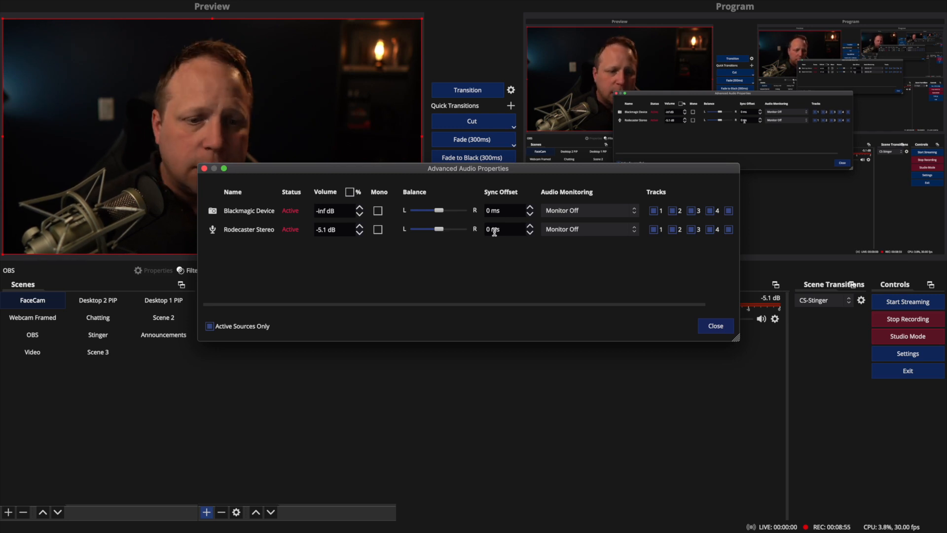
pyautogui.click(499, 229)
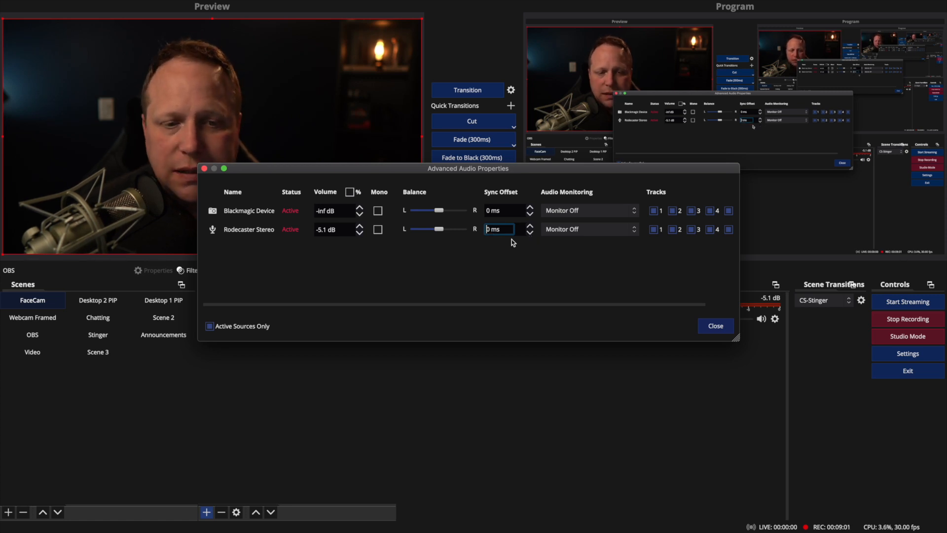
pyautogui.click(715, 326)
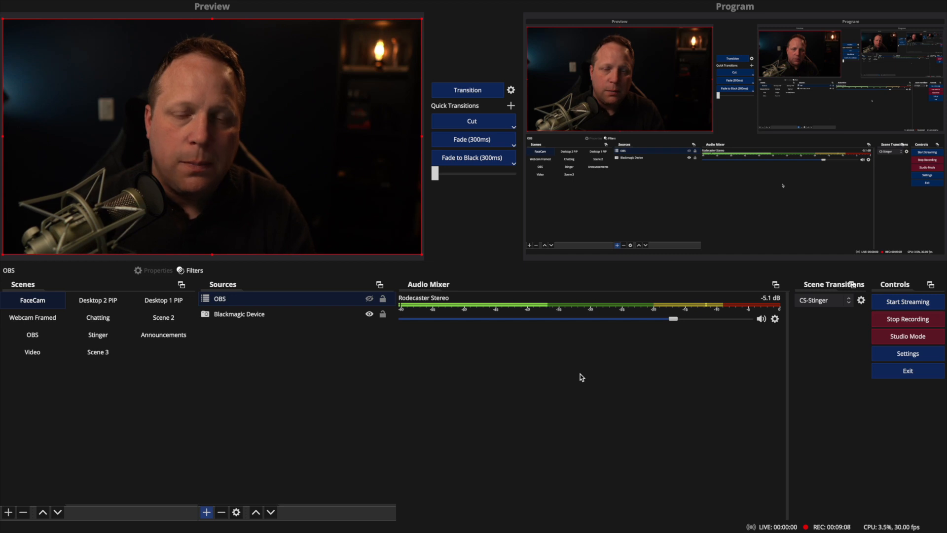
pyautogui.moveTo(696, 316)
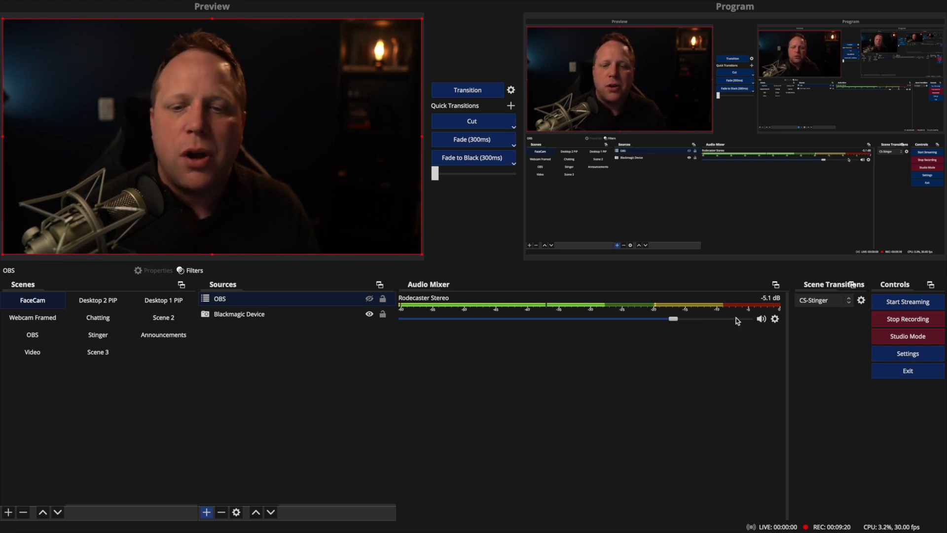
pyautogui.click(775, 319)
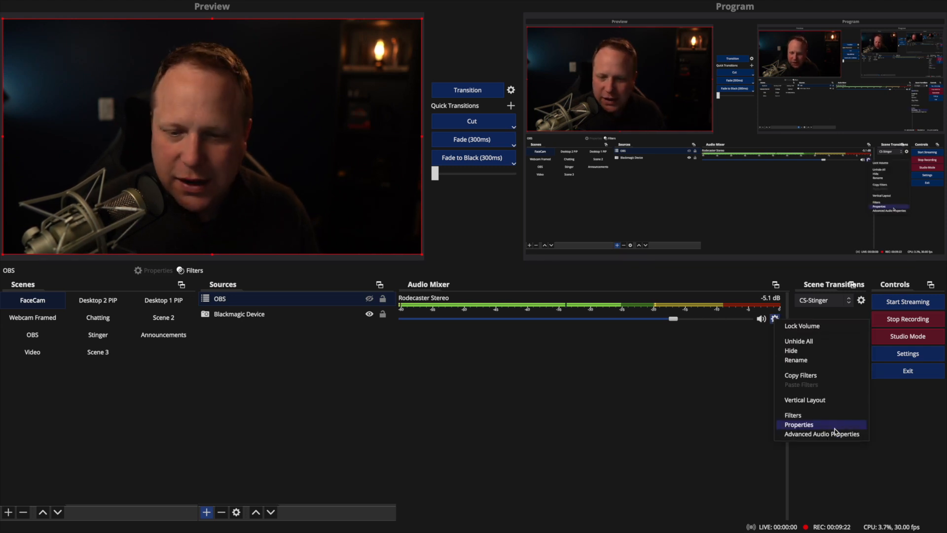
pyautogui.click(821, 434)
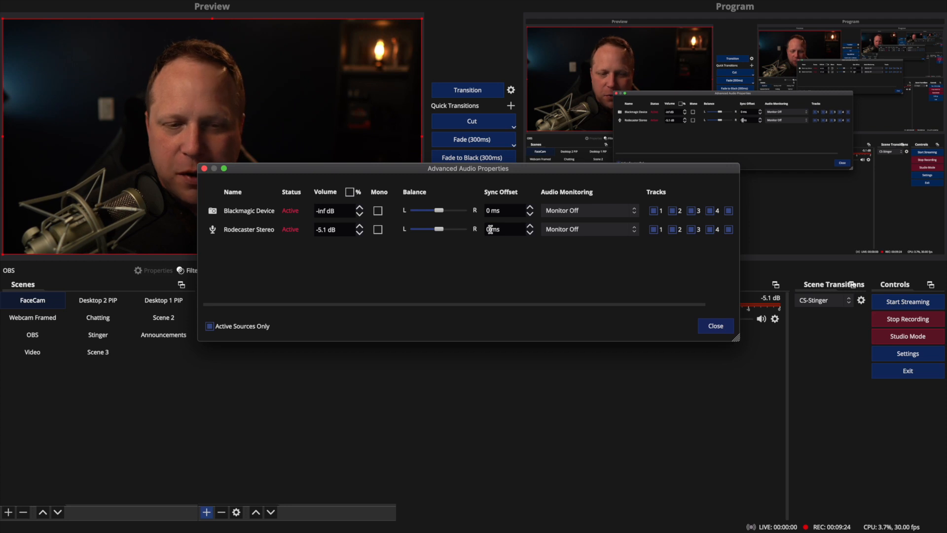
pyautogui.click(498, 229)
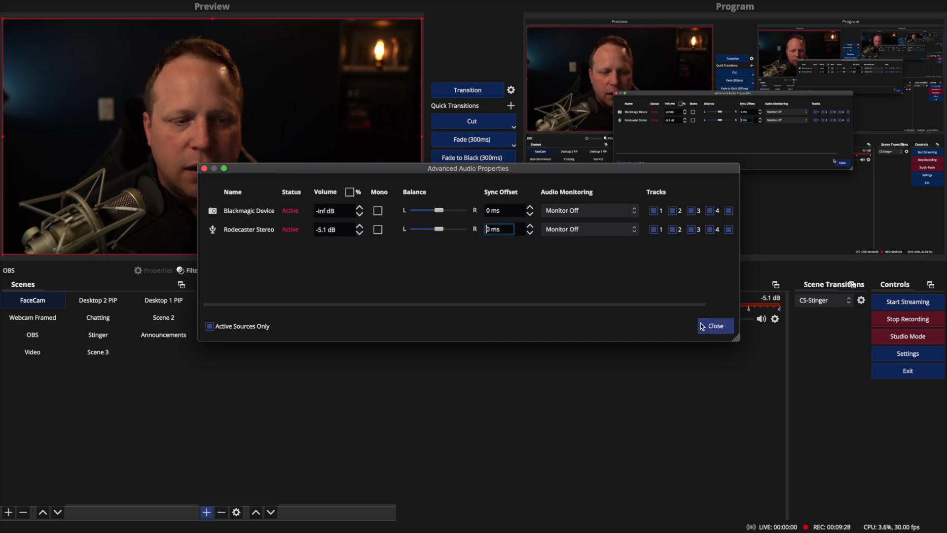
pyautogui.click(714, 325)
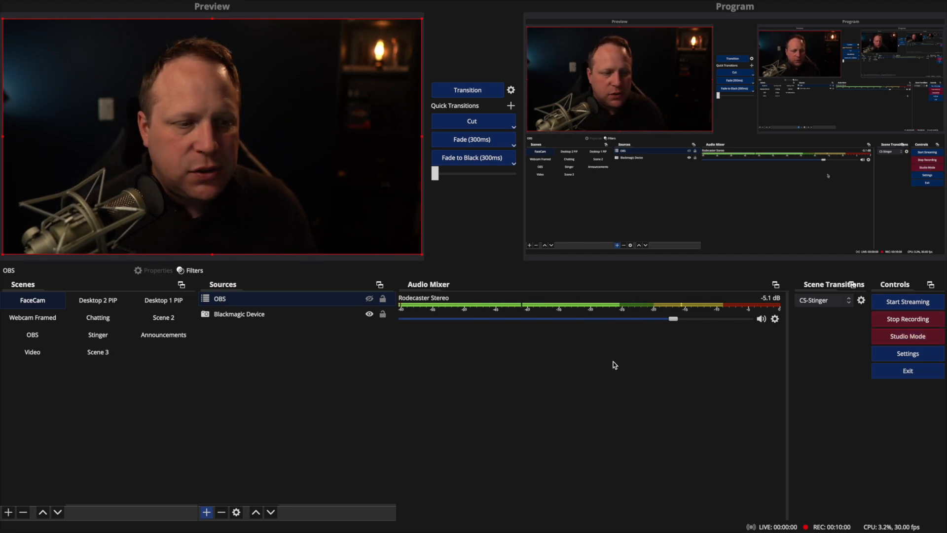
# - Add the existing OBS scene as a Scene source inside the Video scene
pyautogui.click(31, 351)
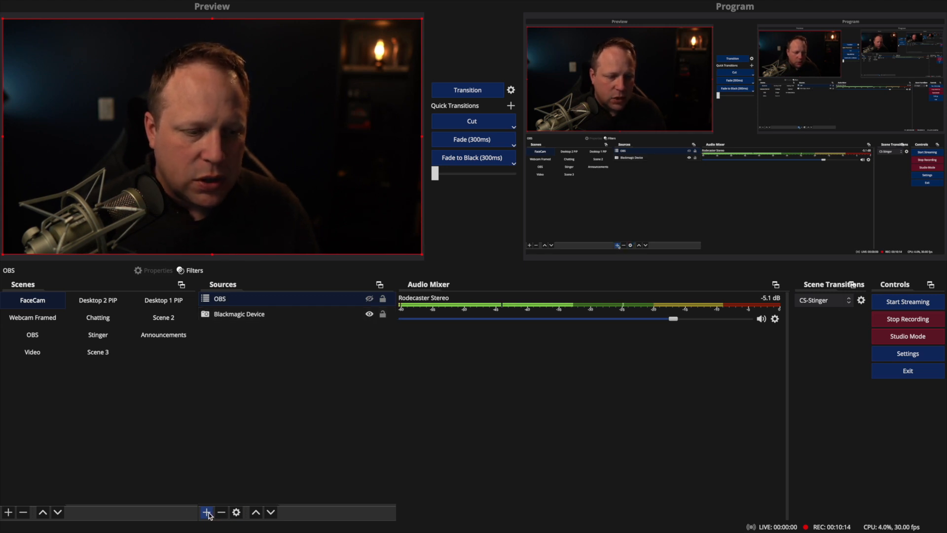
pyautogui.click(206, 512)
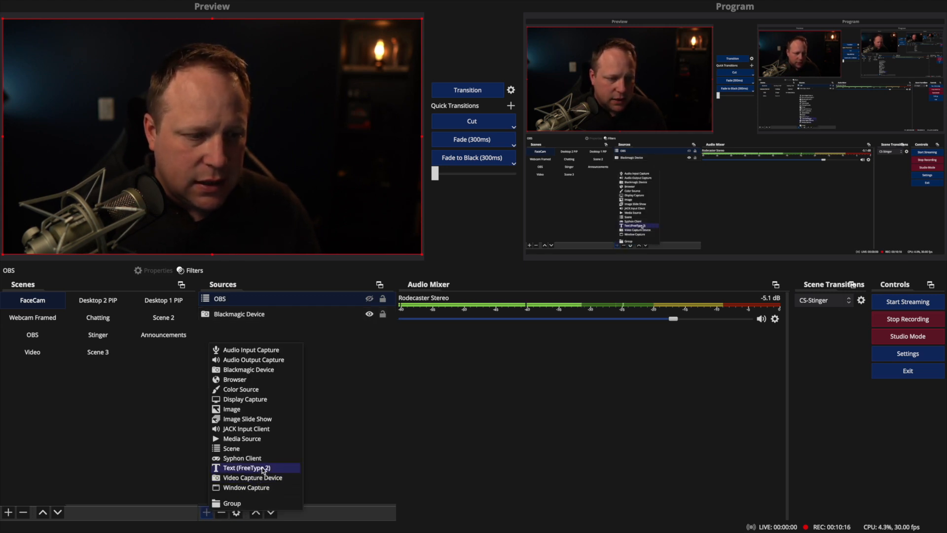
pyautogui.moveTo(241, 458)
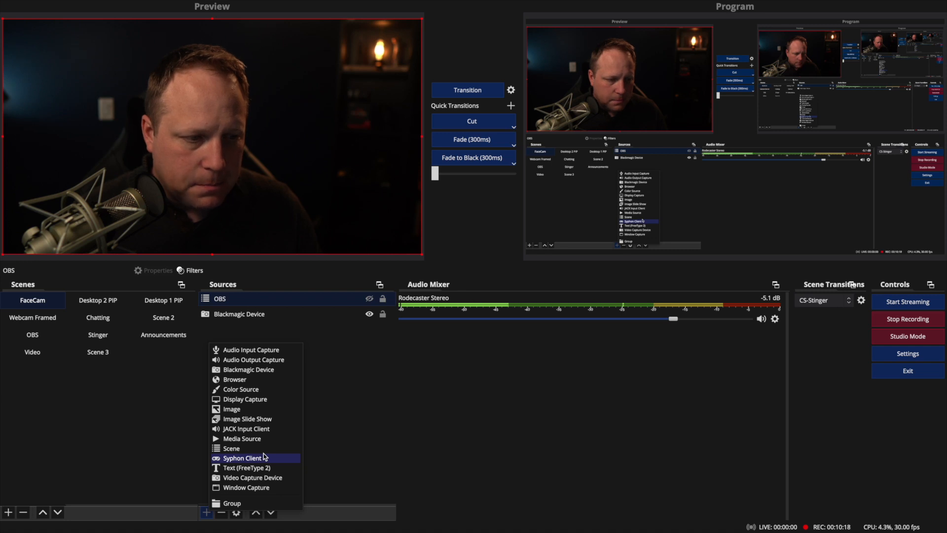
pyautogui.moveTo(231, 448)
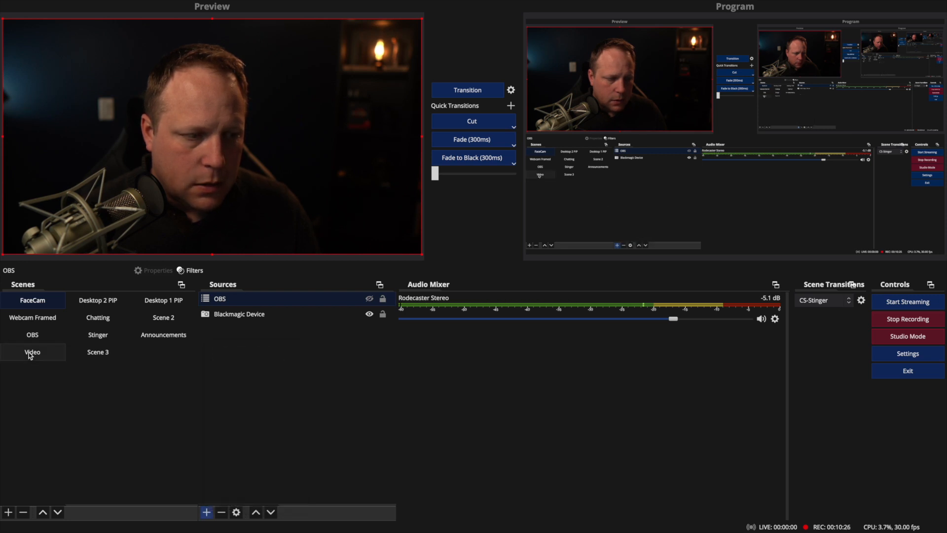
pyautogui.click(206, 512)
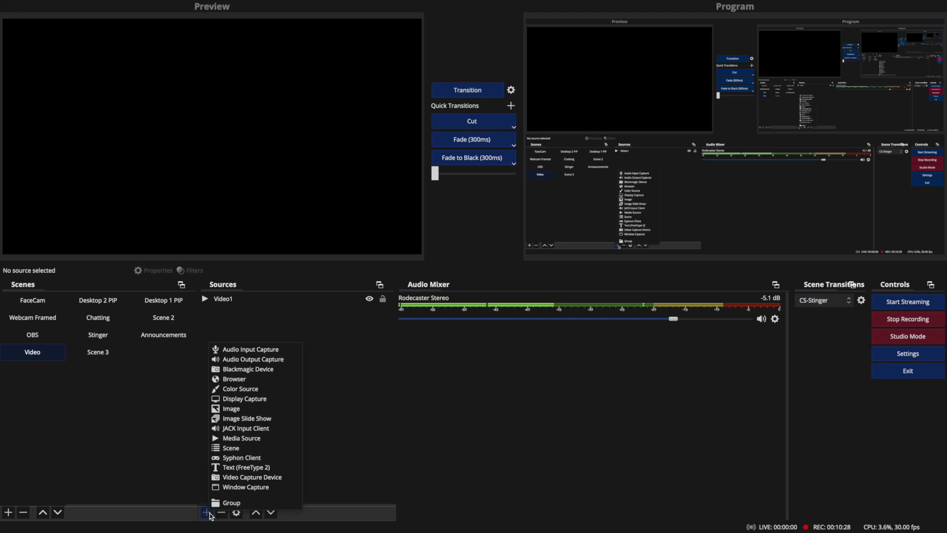
pyautogui.click(230, 448)
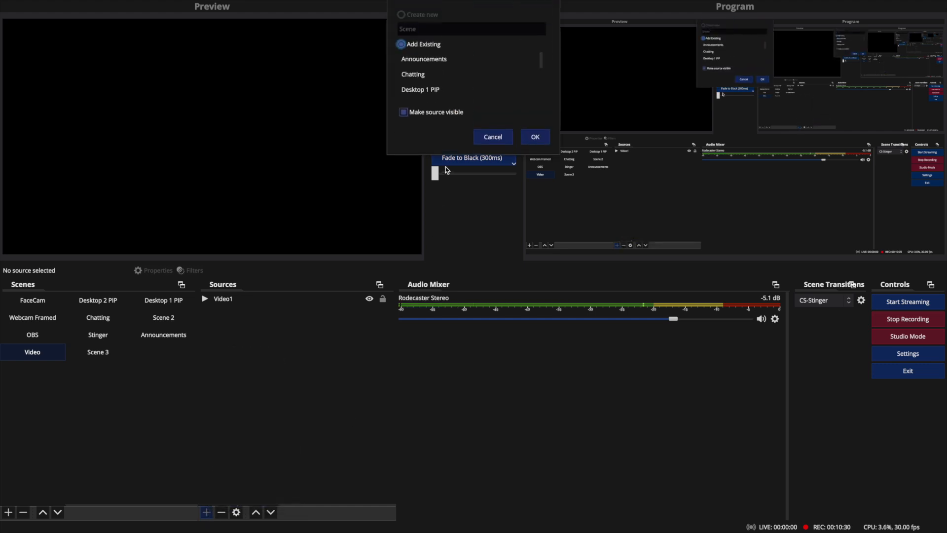
pyautogui.scroll(-3)
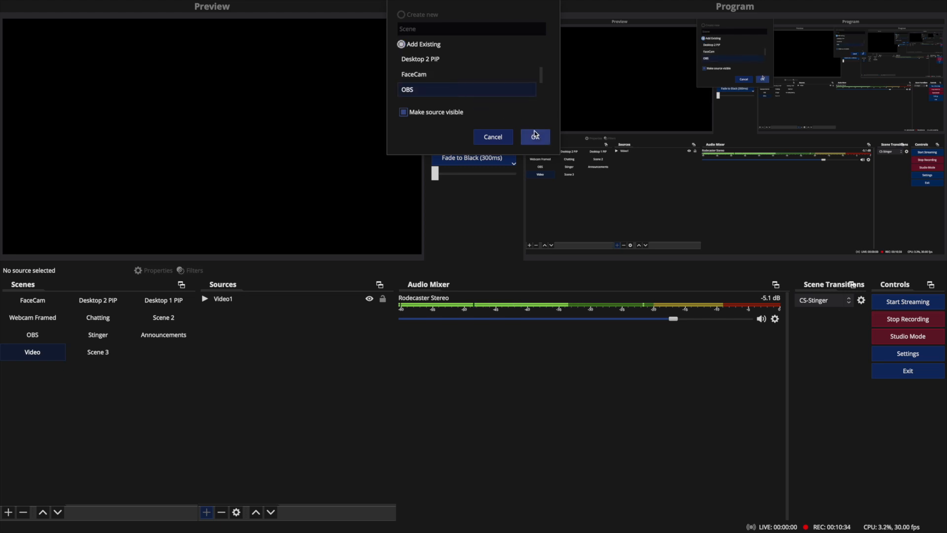
pyautogui.click(533, 136)
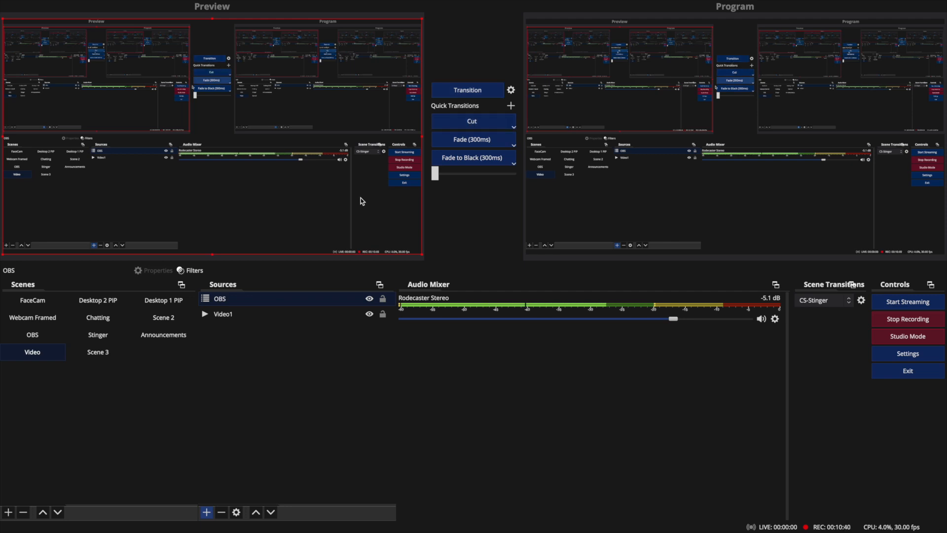
# - Hide the nested OBS source so Video1 plays and shows its mixer track
pyautogui.click(369, 298)
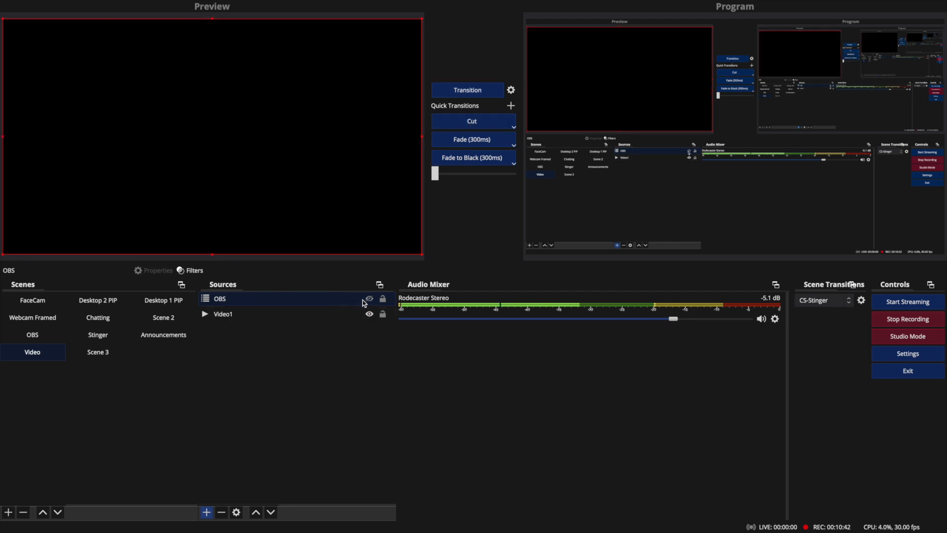
pyautogui.click(222, 313)
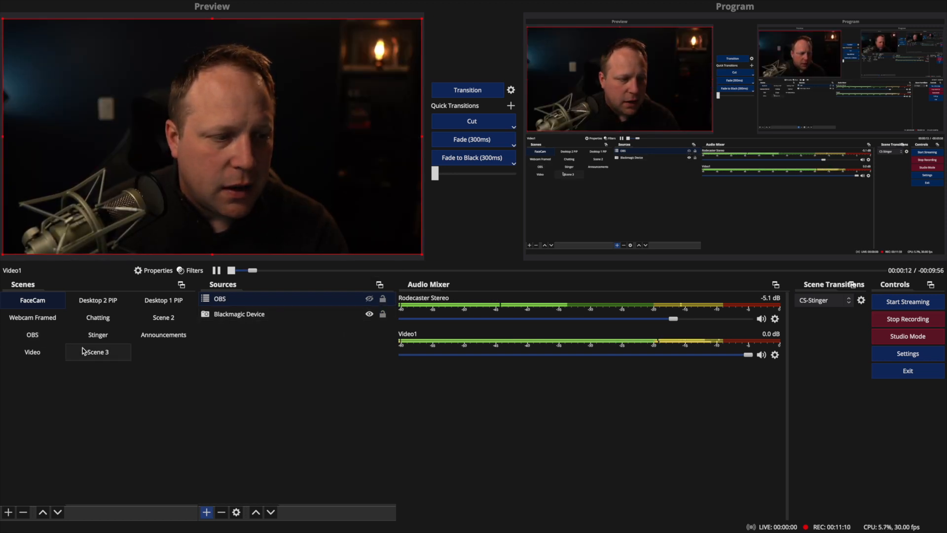
# - In the Video scene, test the Video1 fader, then leave it at -inf dB
pyautogui.click(31, 351)
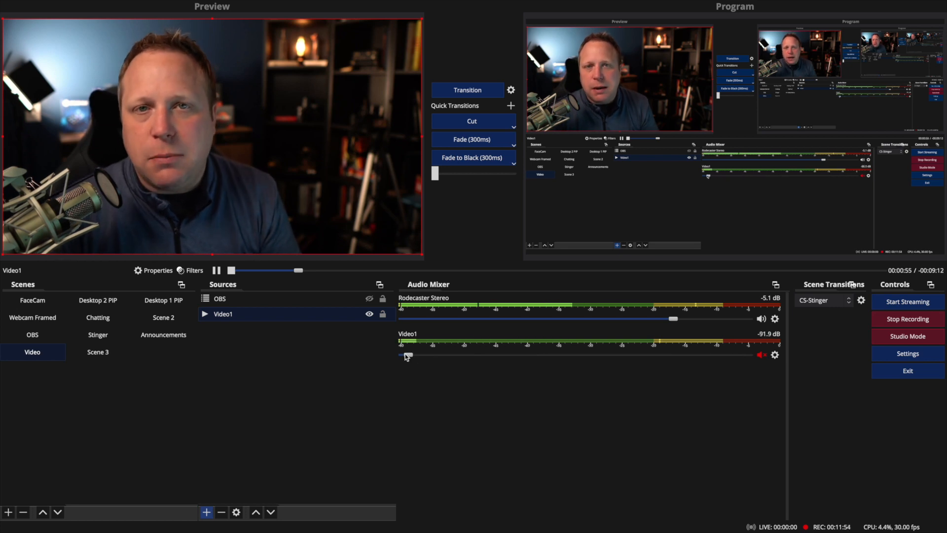
pyautogui.moveTo(408, 354); pyautogui.dragTo(400, 354)
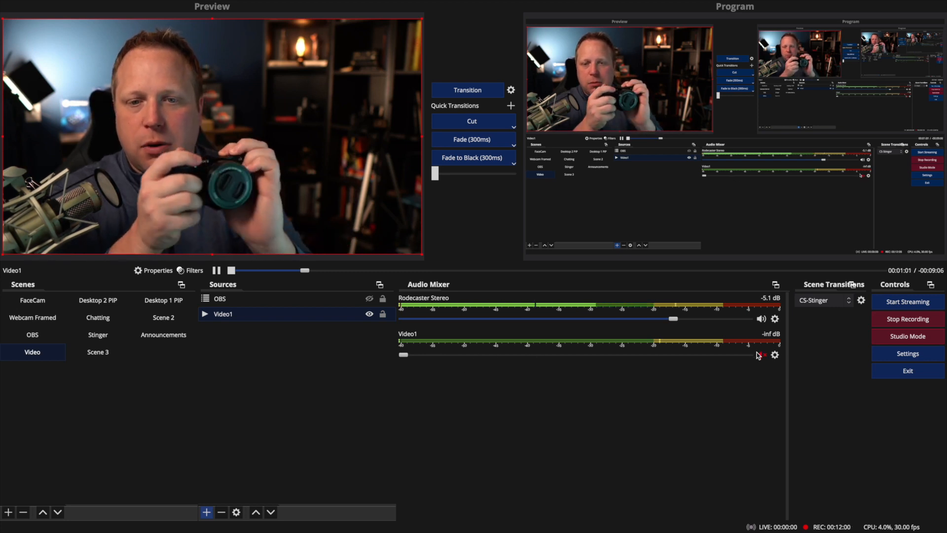
pyautogui.moveTo(402, 354); pyautogui.dragTo(697, 354)
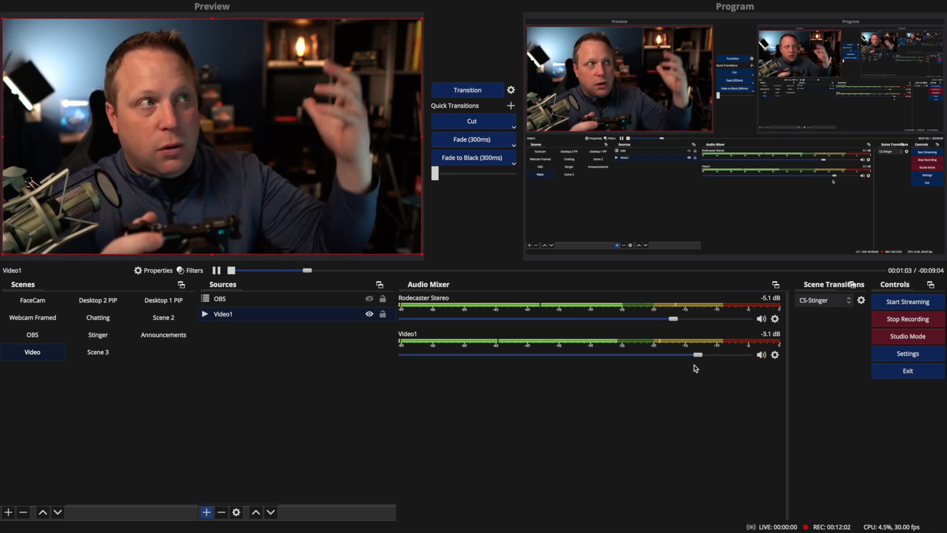
pyautogui.moveTo(697, 354); pyautogui.dragTo(401, 354)
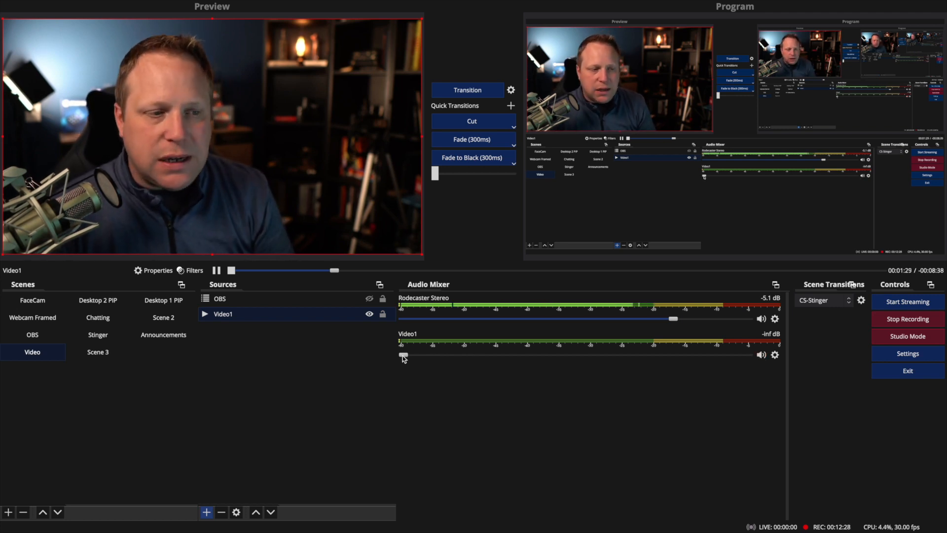
pyautogui.moveTo(403, 354); pyautogui.dragTo(694, 354)
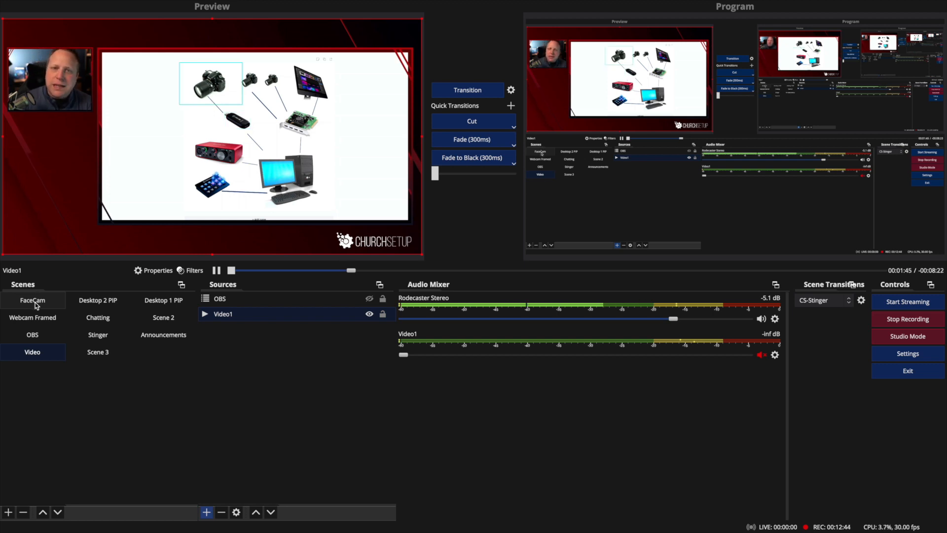
# - Switch to FaceCam and toggle the nested OBS source off in both scenes
pyautogui.click(32, 334)
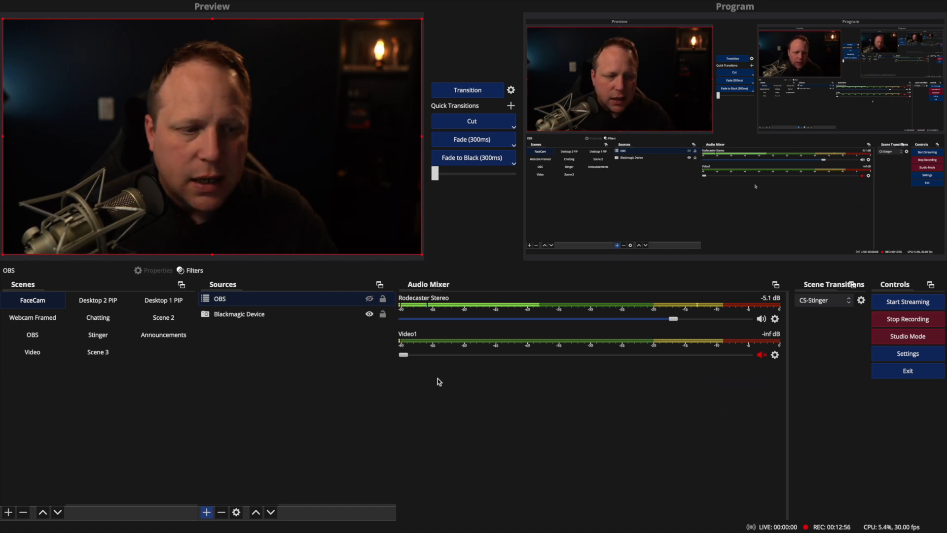
pyautogui.moveTo(528, 364)
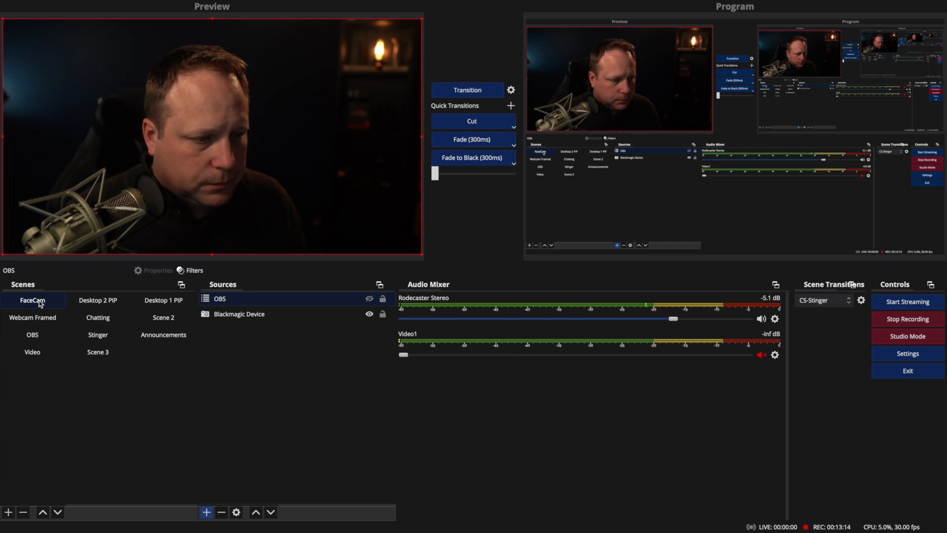
pyautogui.moveTo(370, 258)
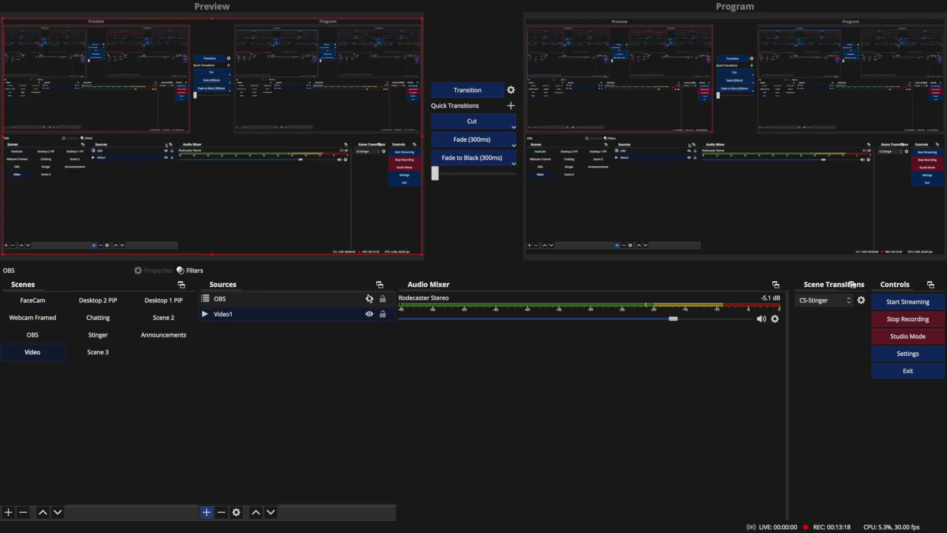
pyautogui.click(368, 298)
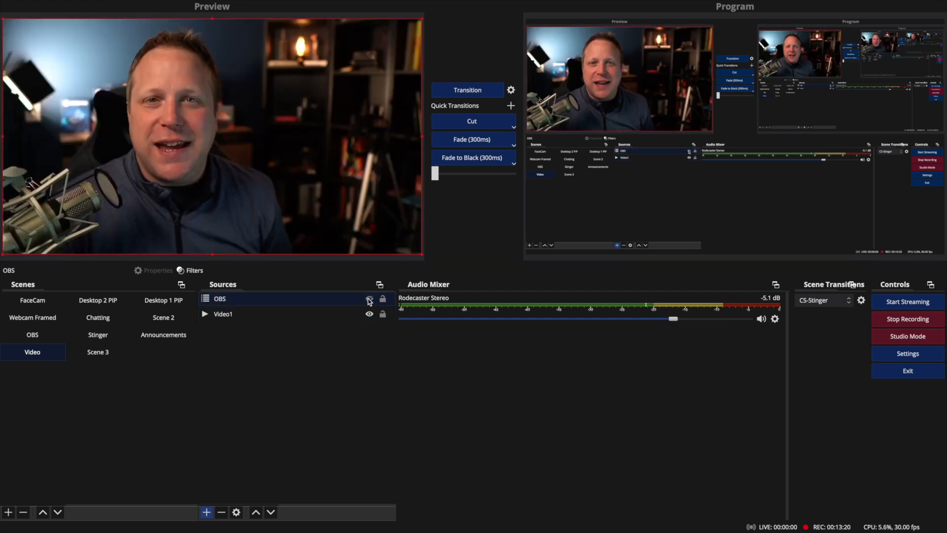
pyautogui.click(32, 300)
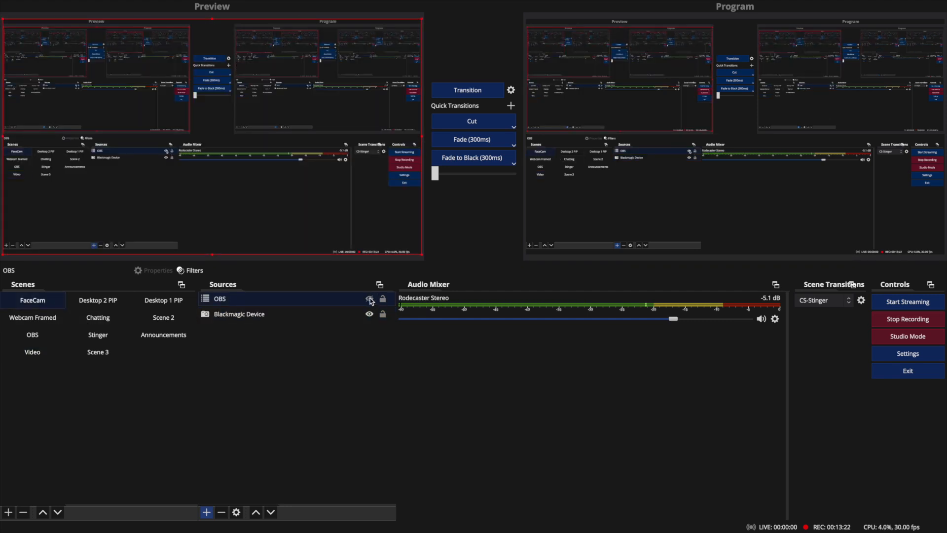
pyautogui.click(369, 298)
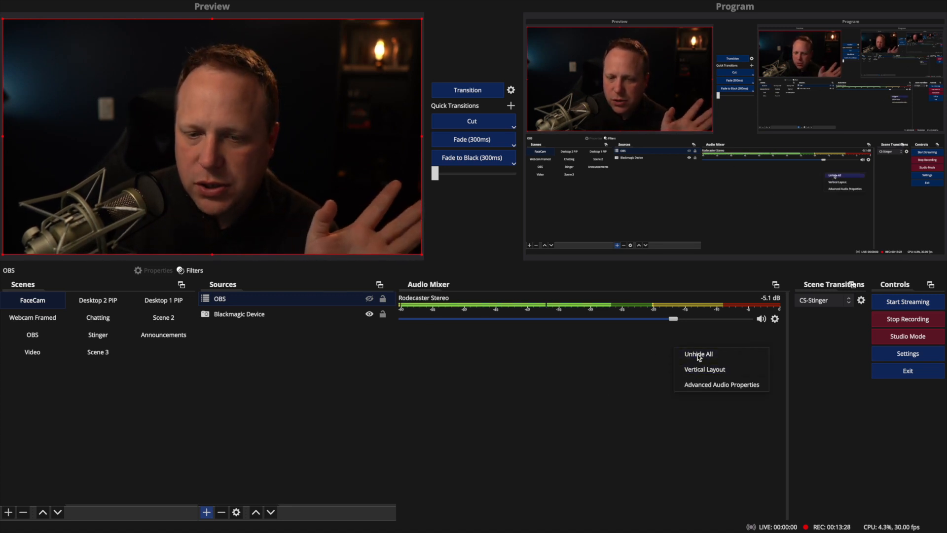
# - Unhide the Blackmagic Device channel and drag its fader to -inf dB
pyautogui.click(697, 354)
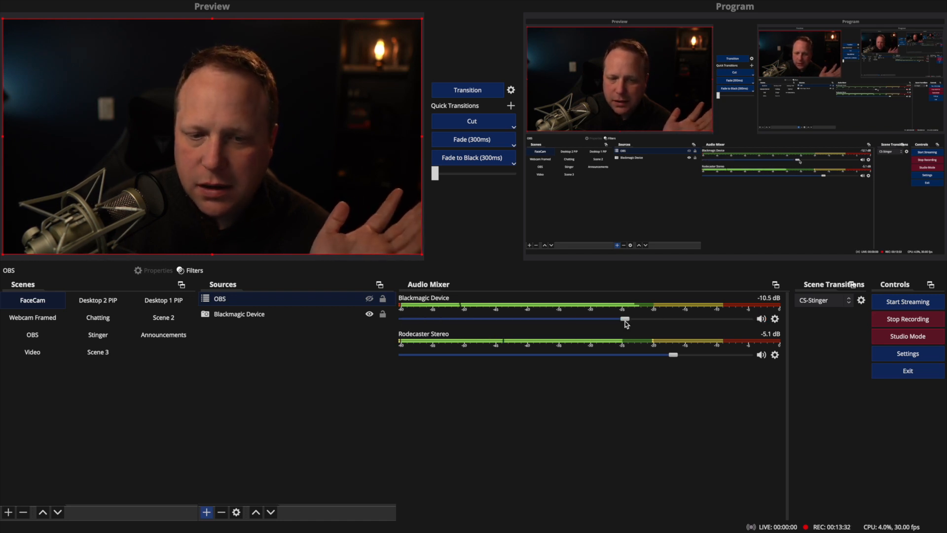
pyautogui.moveTo(623, 318); pyautogui.dragTo(402, 319)
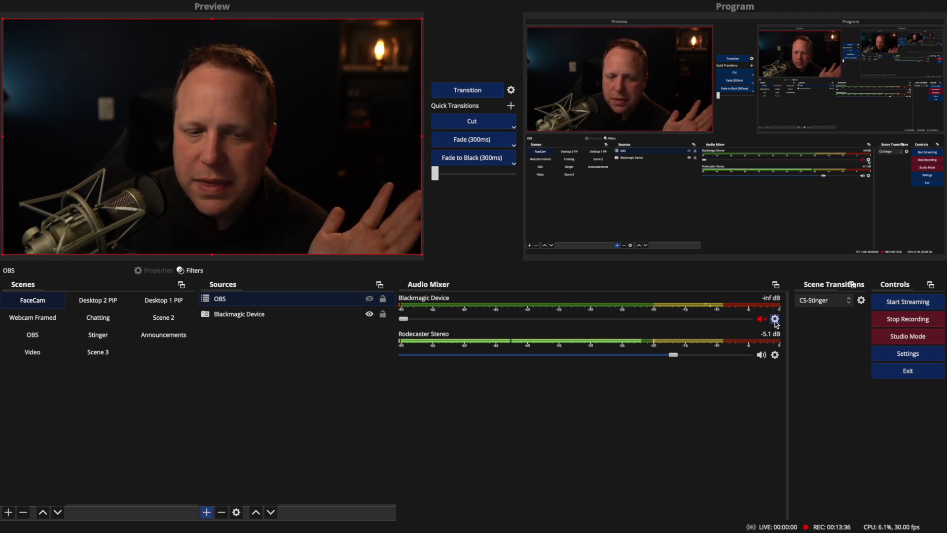
pyautogui.moveTo(645, 389)
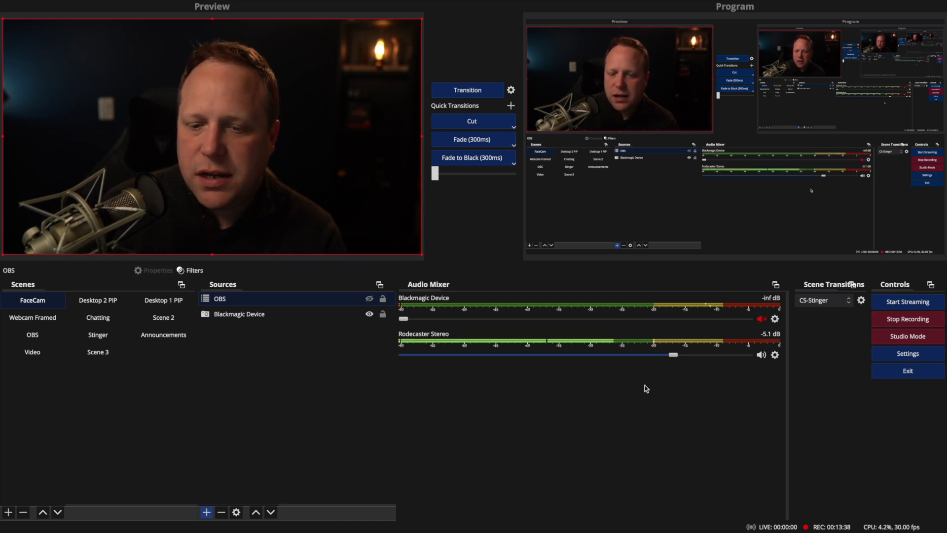